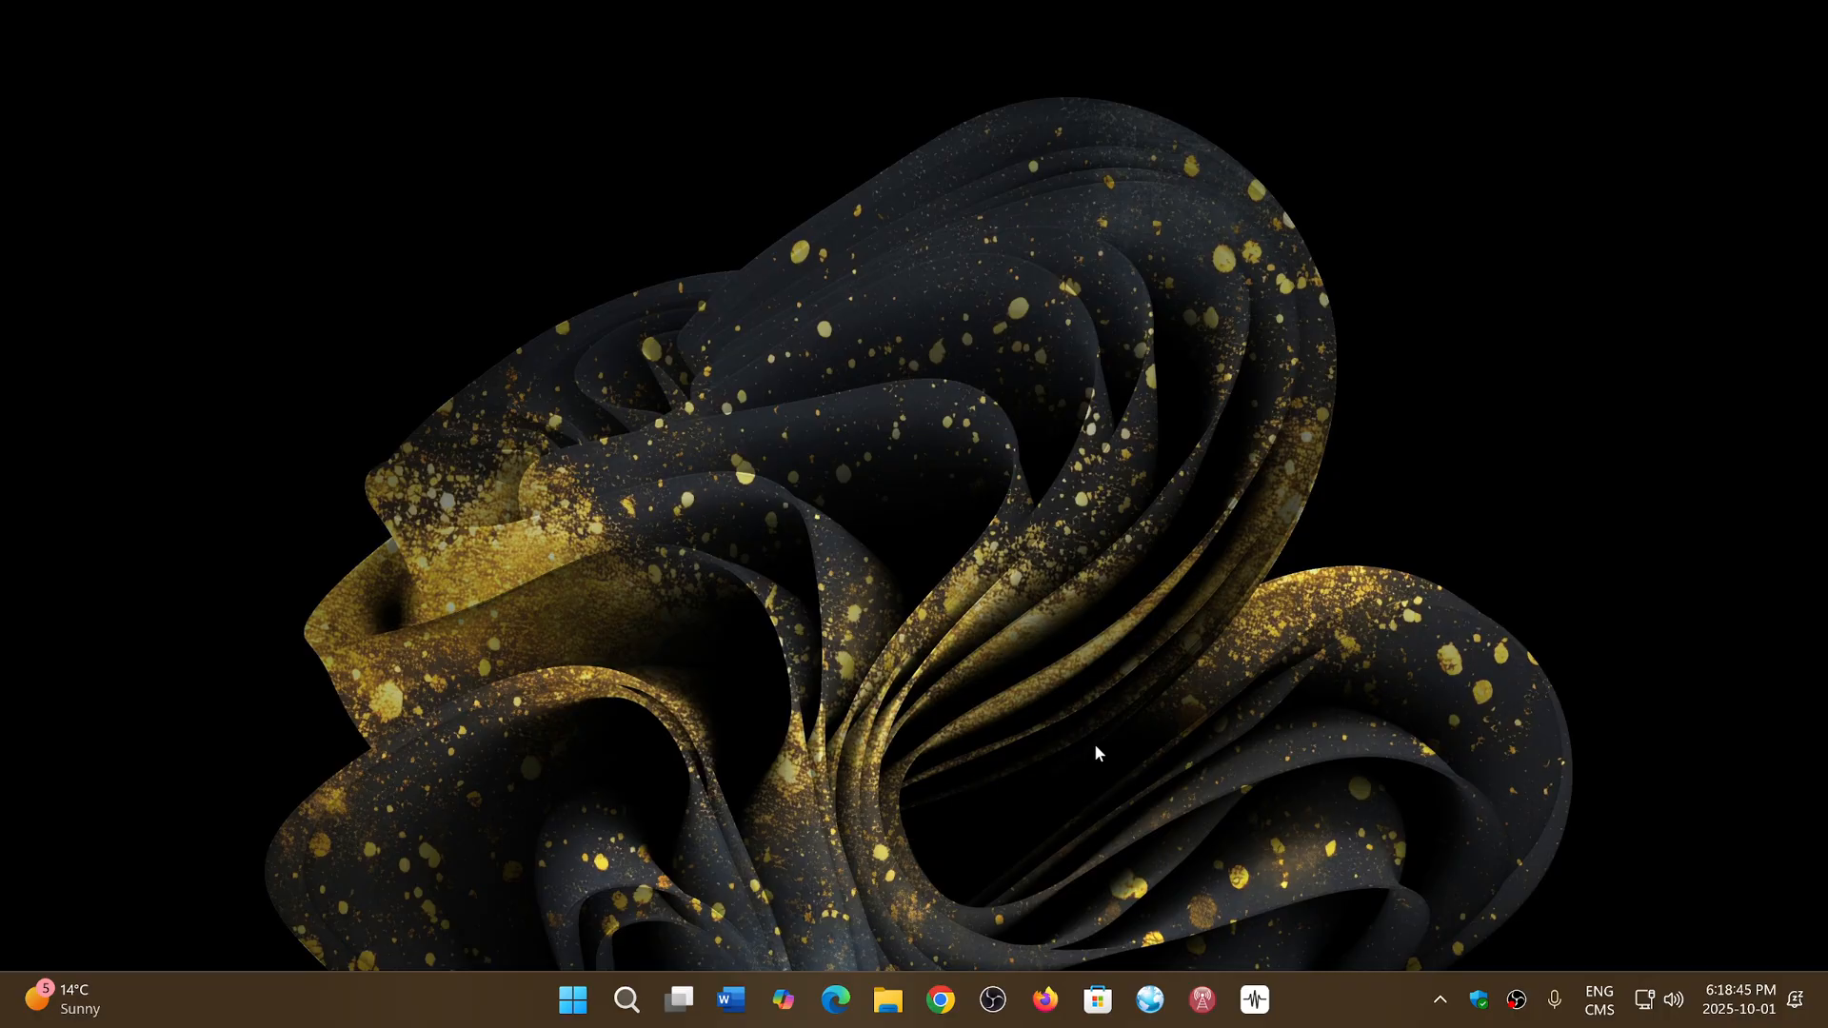
{"action": "mouse_move", "coordinate": [937, 998]}
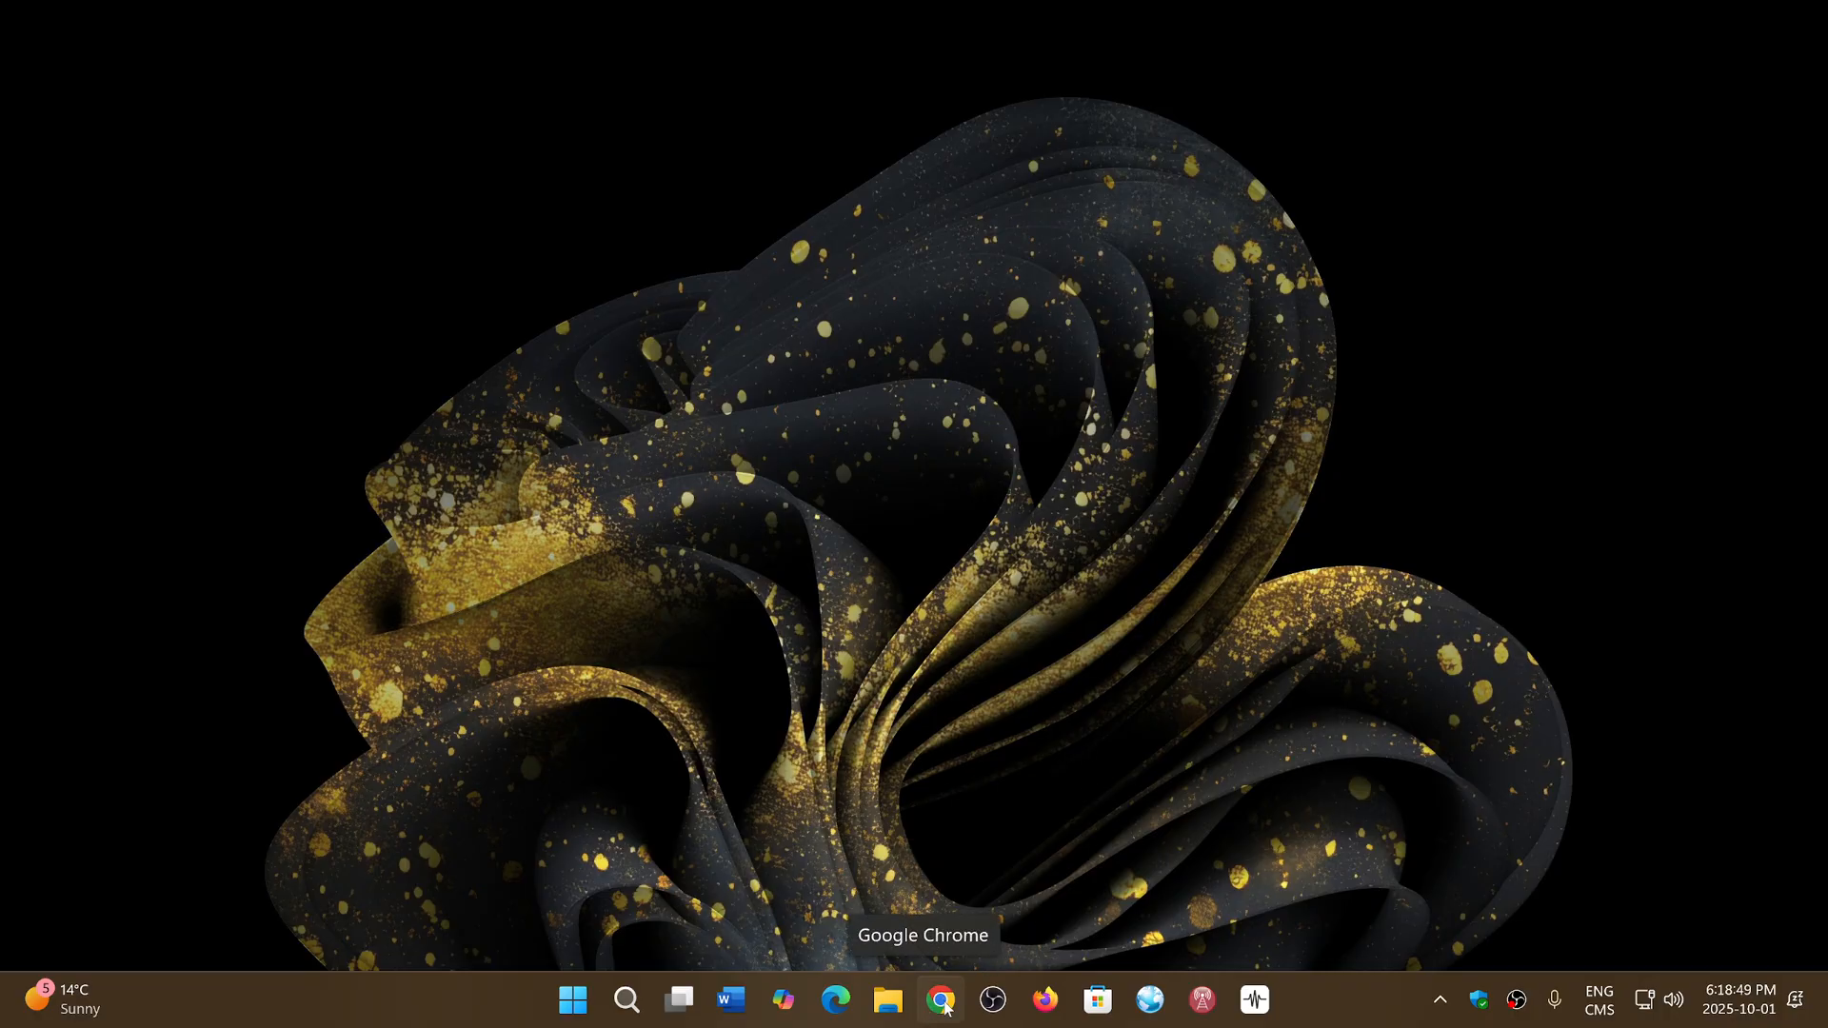
Launch Chrome from the taskbar and expand its main menu to the Help options
{"action": "left_click", "coordinate": [939, 998]}
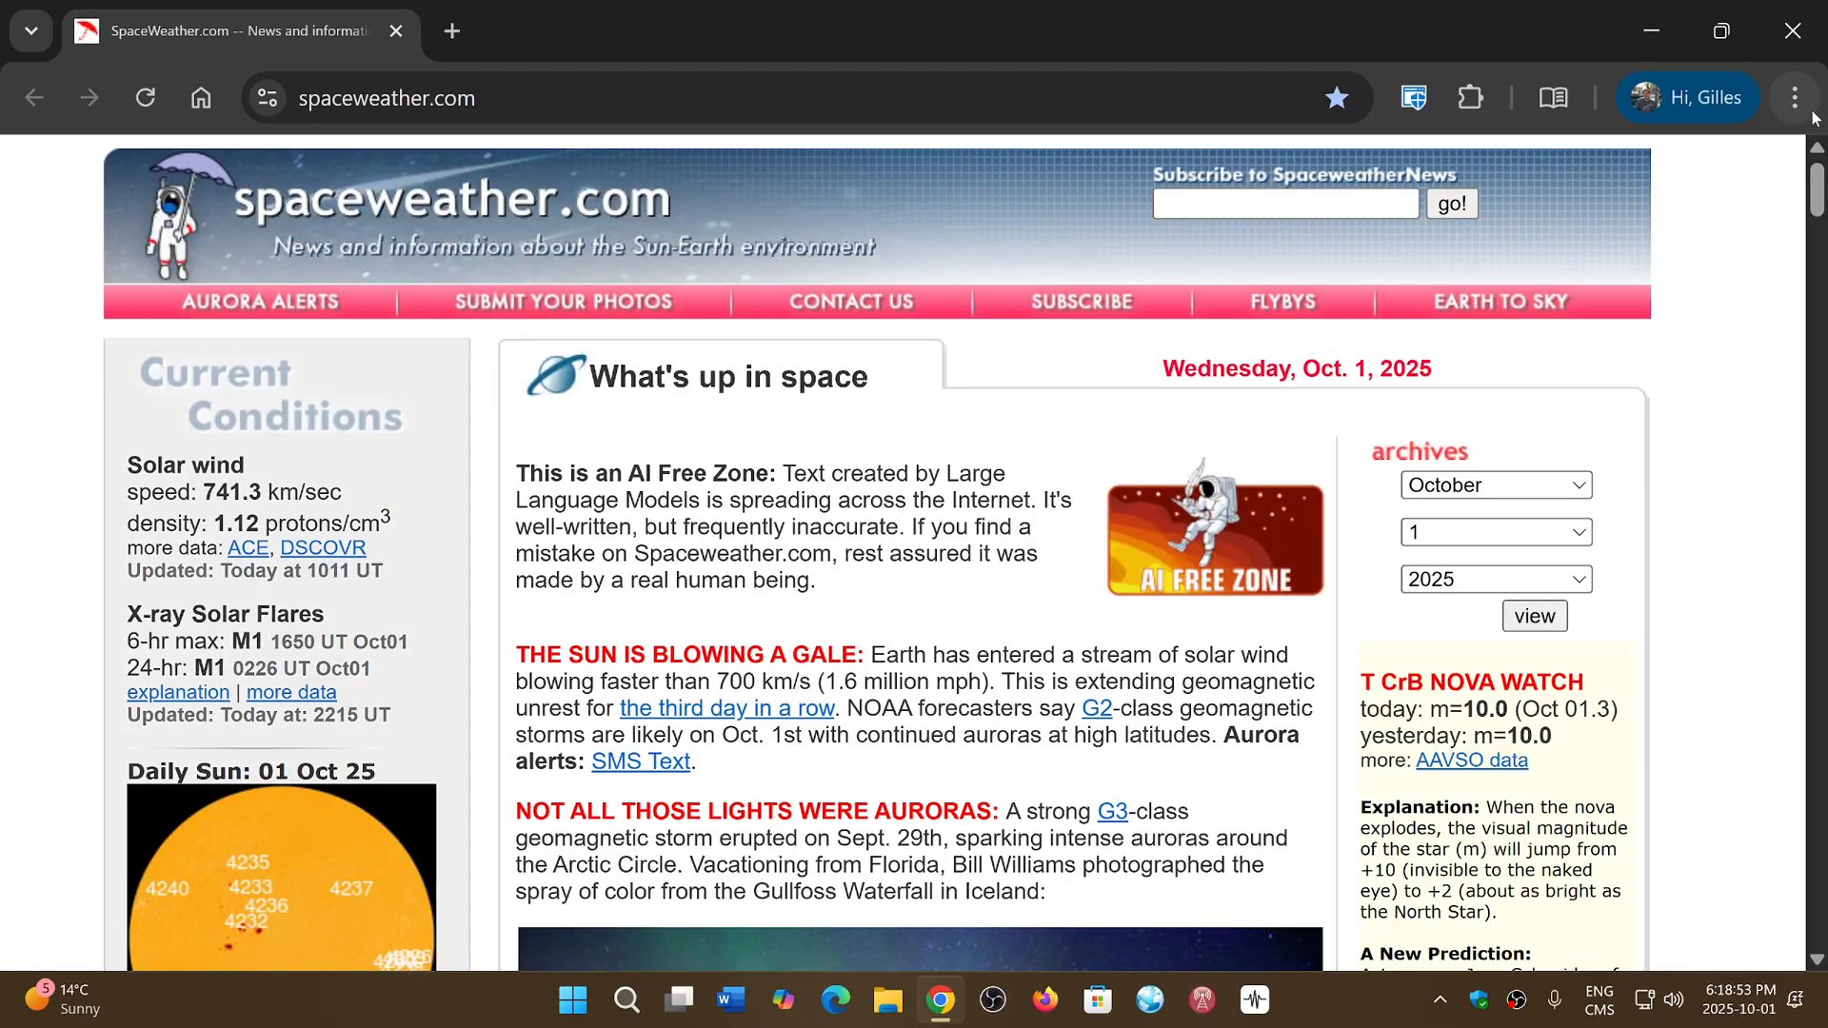
{"action": "left_click", "coordinate": [1795, 97]}
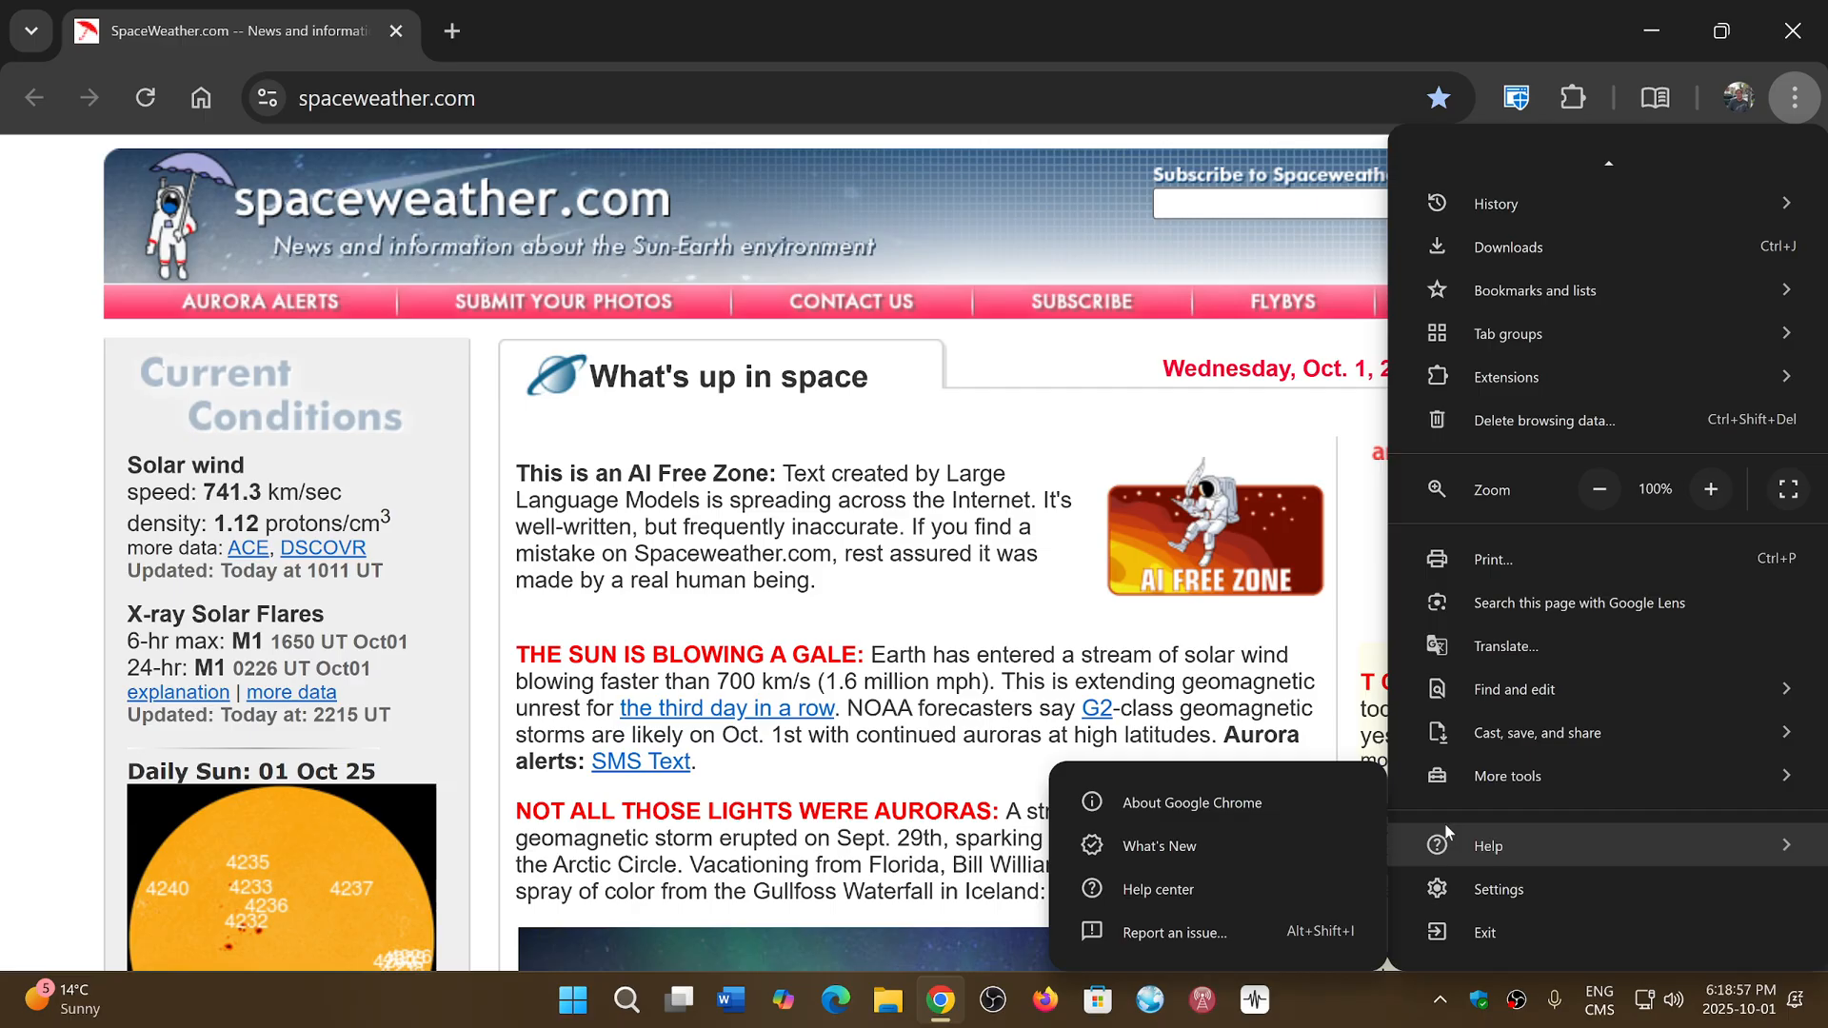
Show About Google Chrome confirming version 141.0.7390.55 is up to date, then close the browser
{"action": "left_click", "coordinate": [1192, 802]}
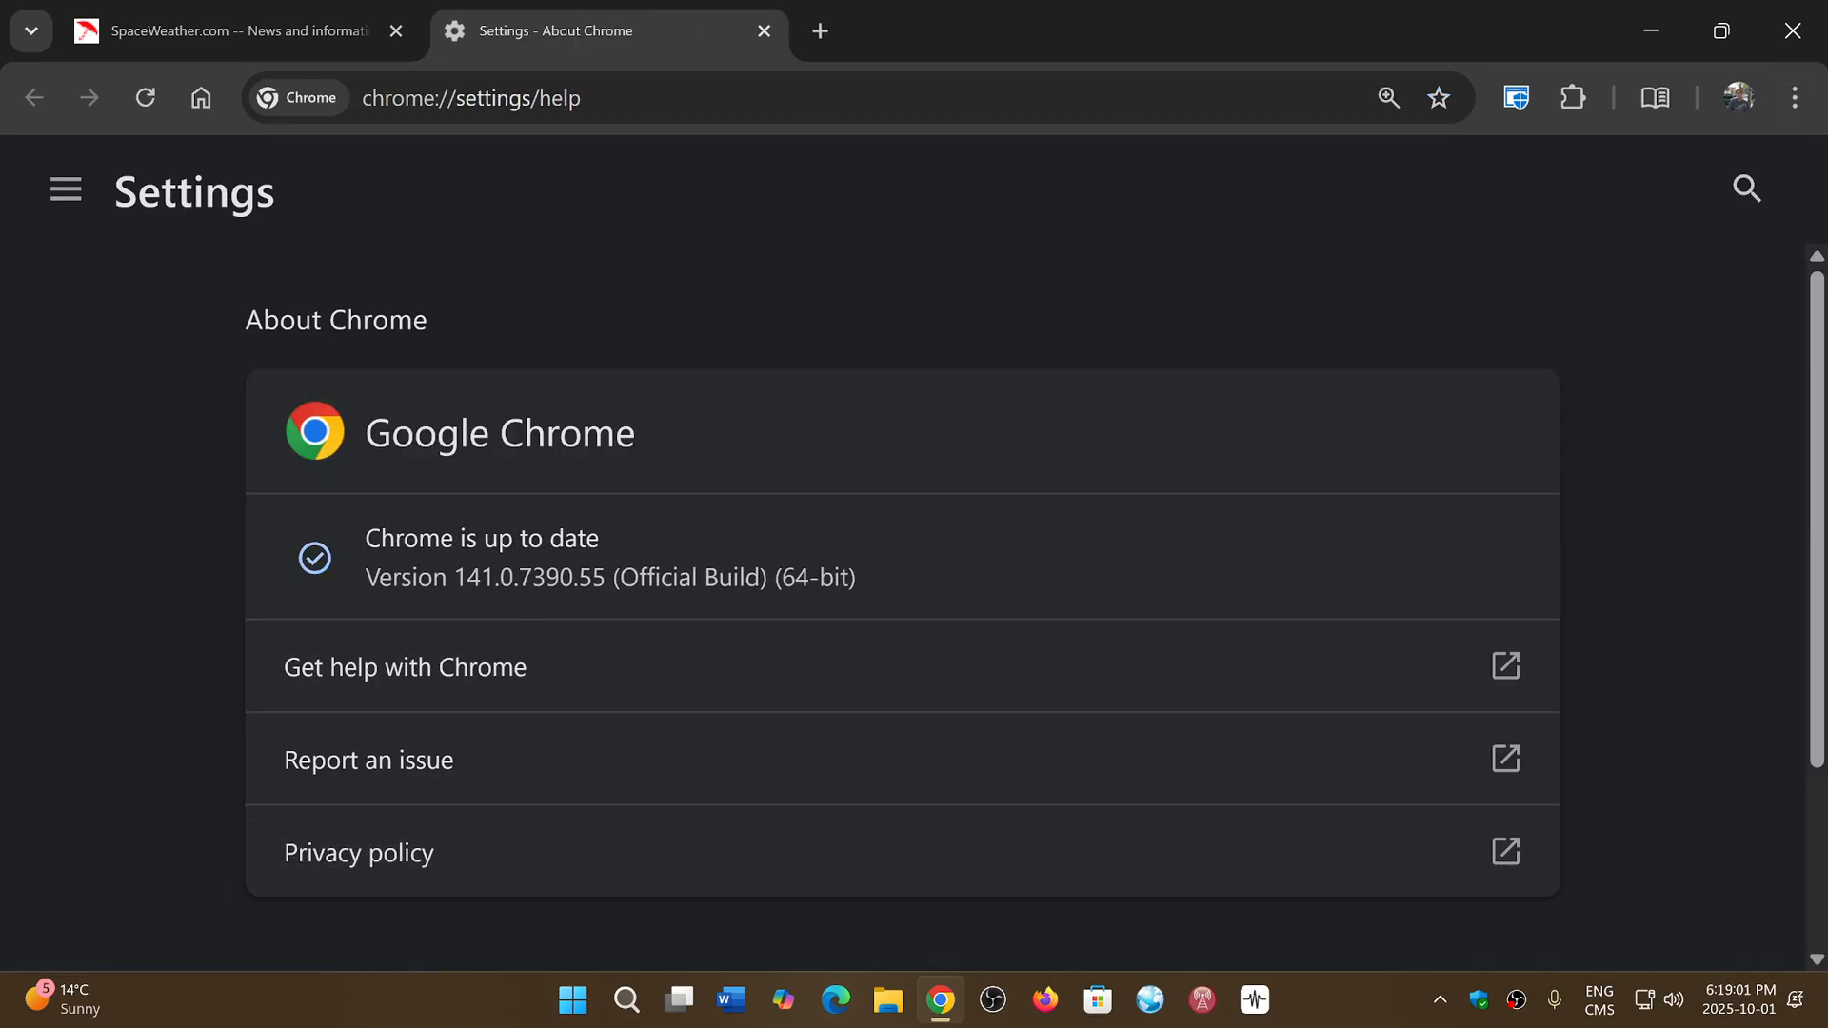
{"action": "mouse_move", "coordinate": [1478, 369]}
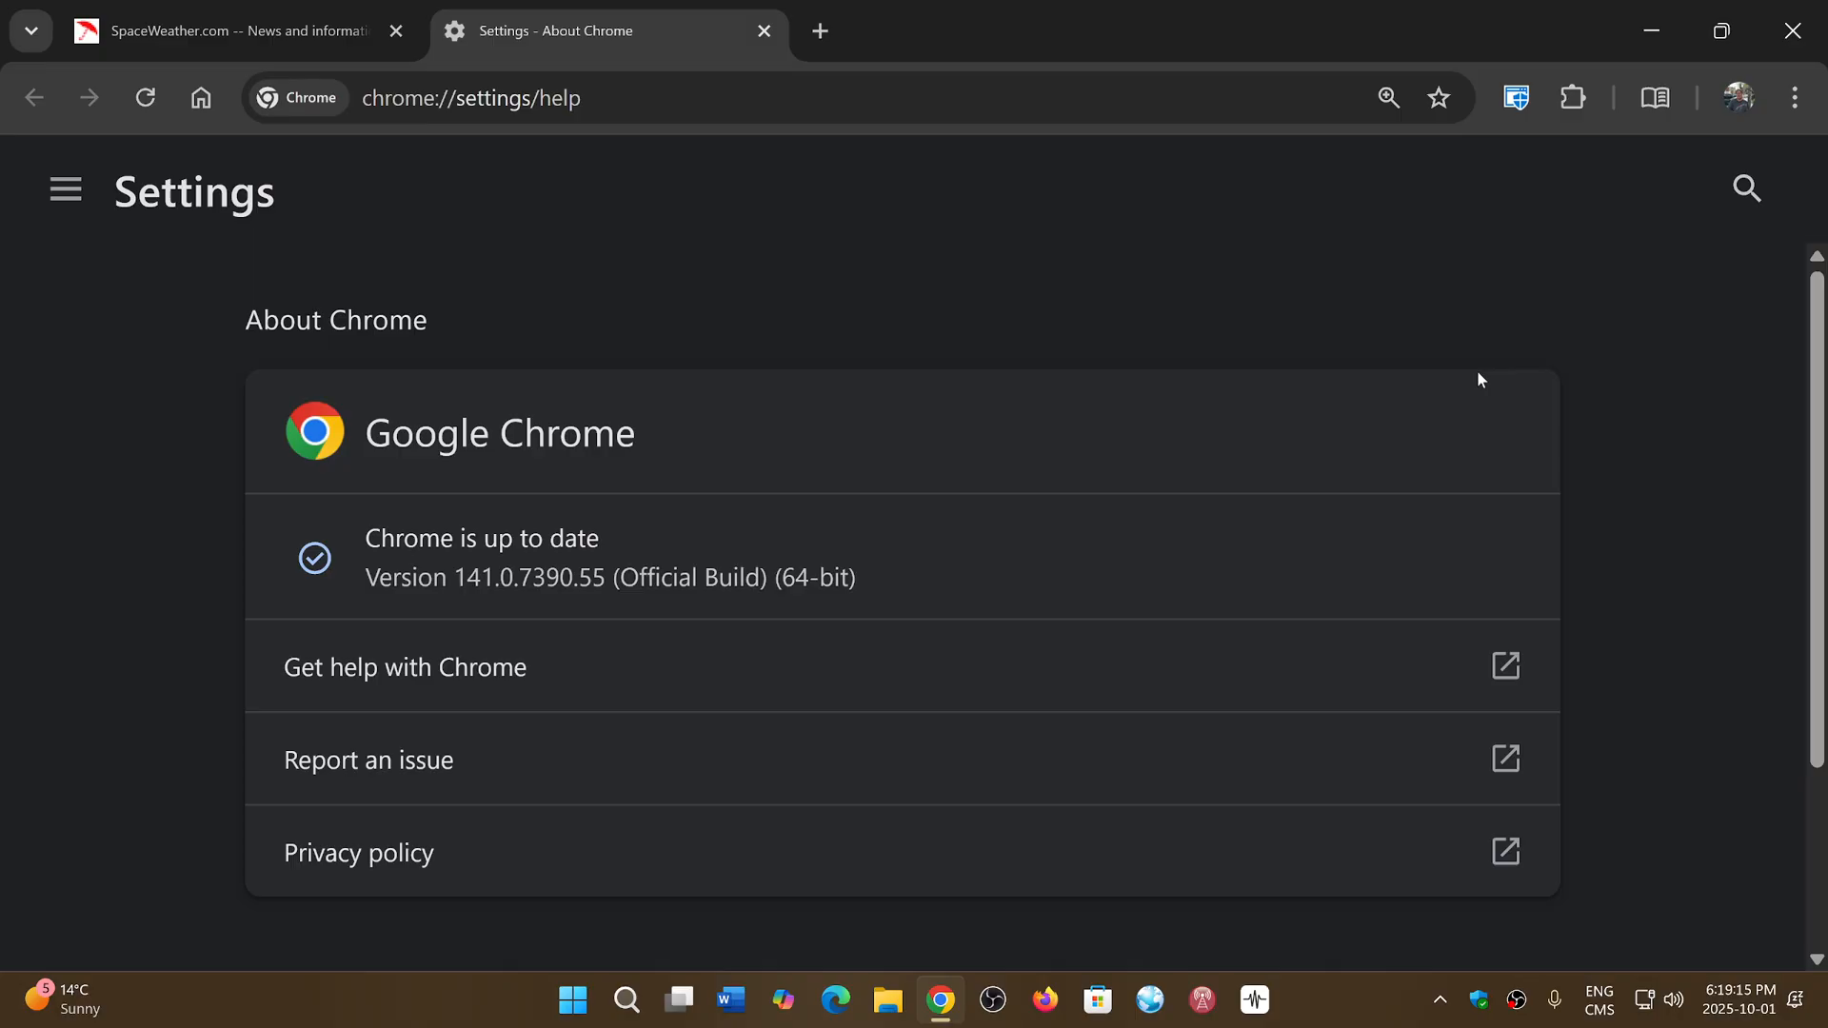
{"action": "mouse_move", "coordinate": [1062, 483]}
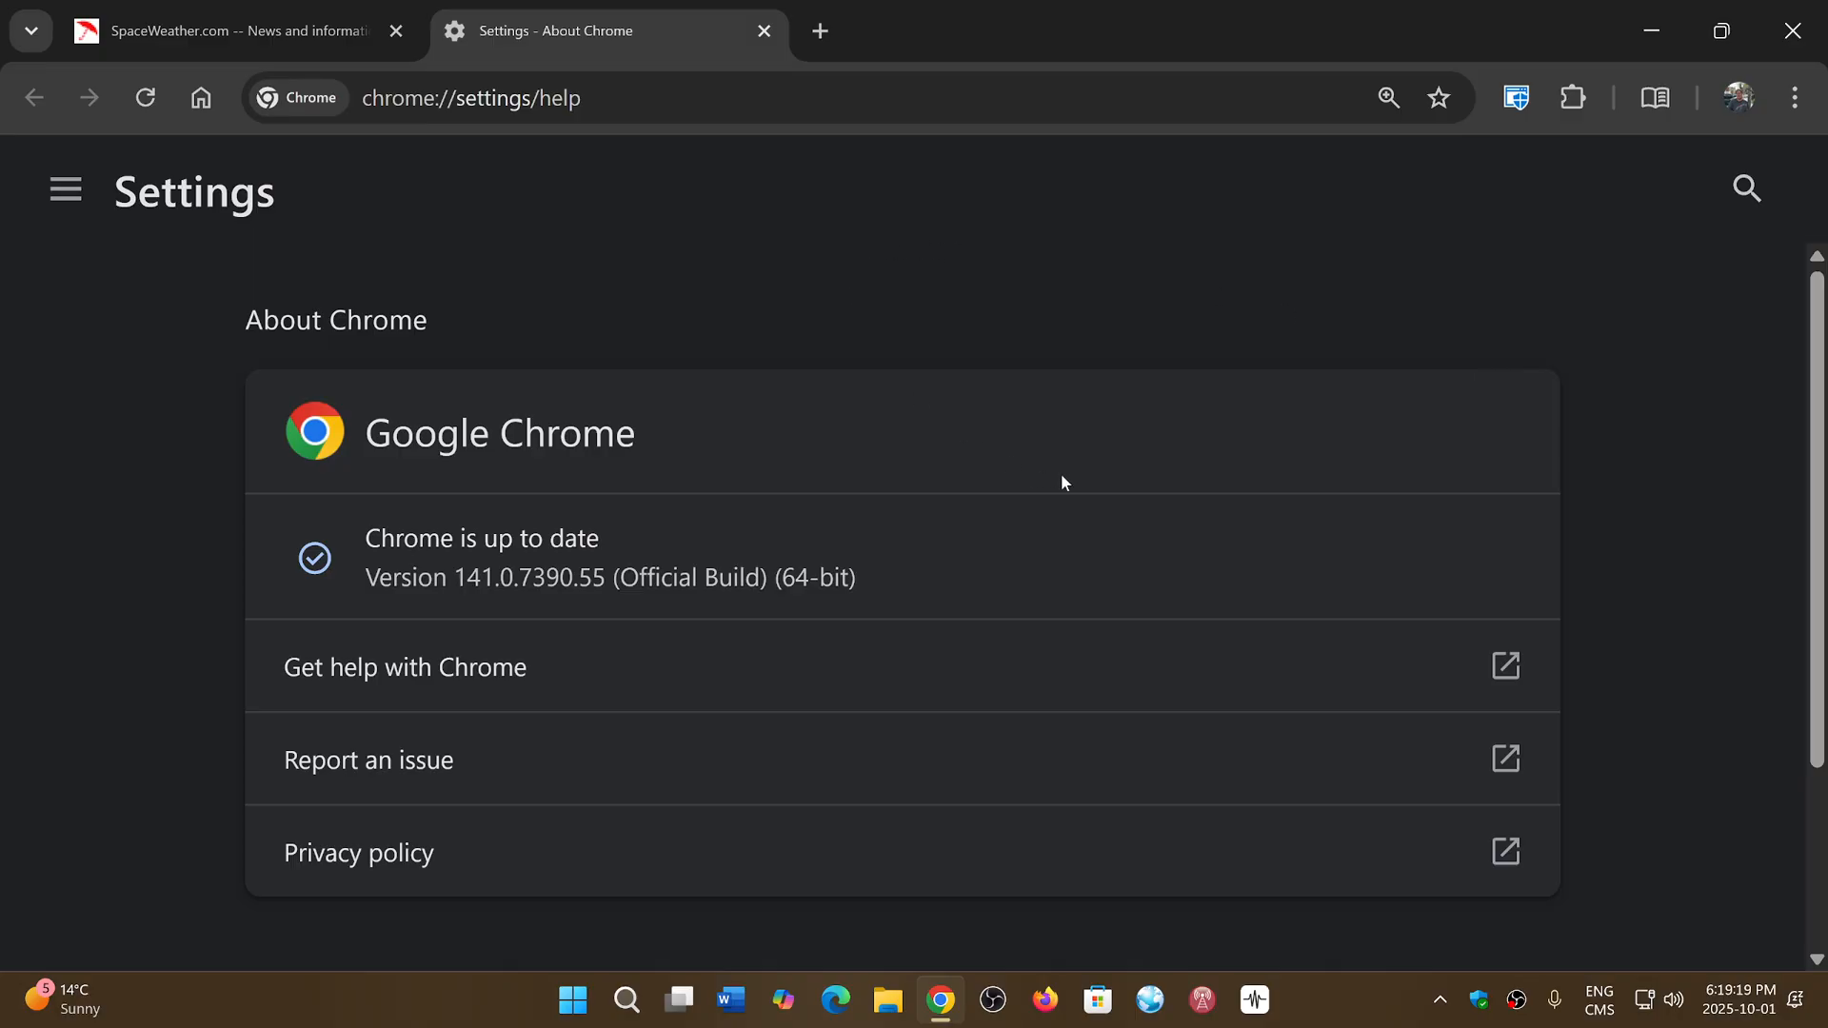
{"action": "mouse_move", "coordinate": [1249, 453]}
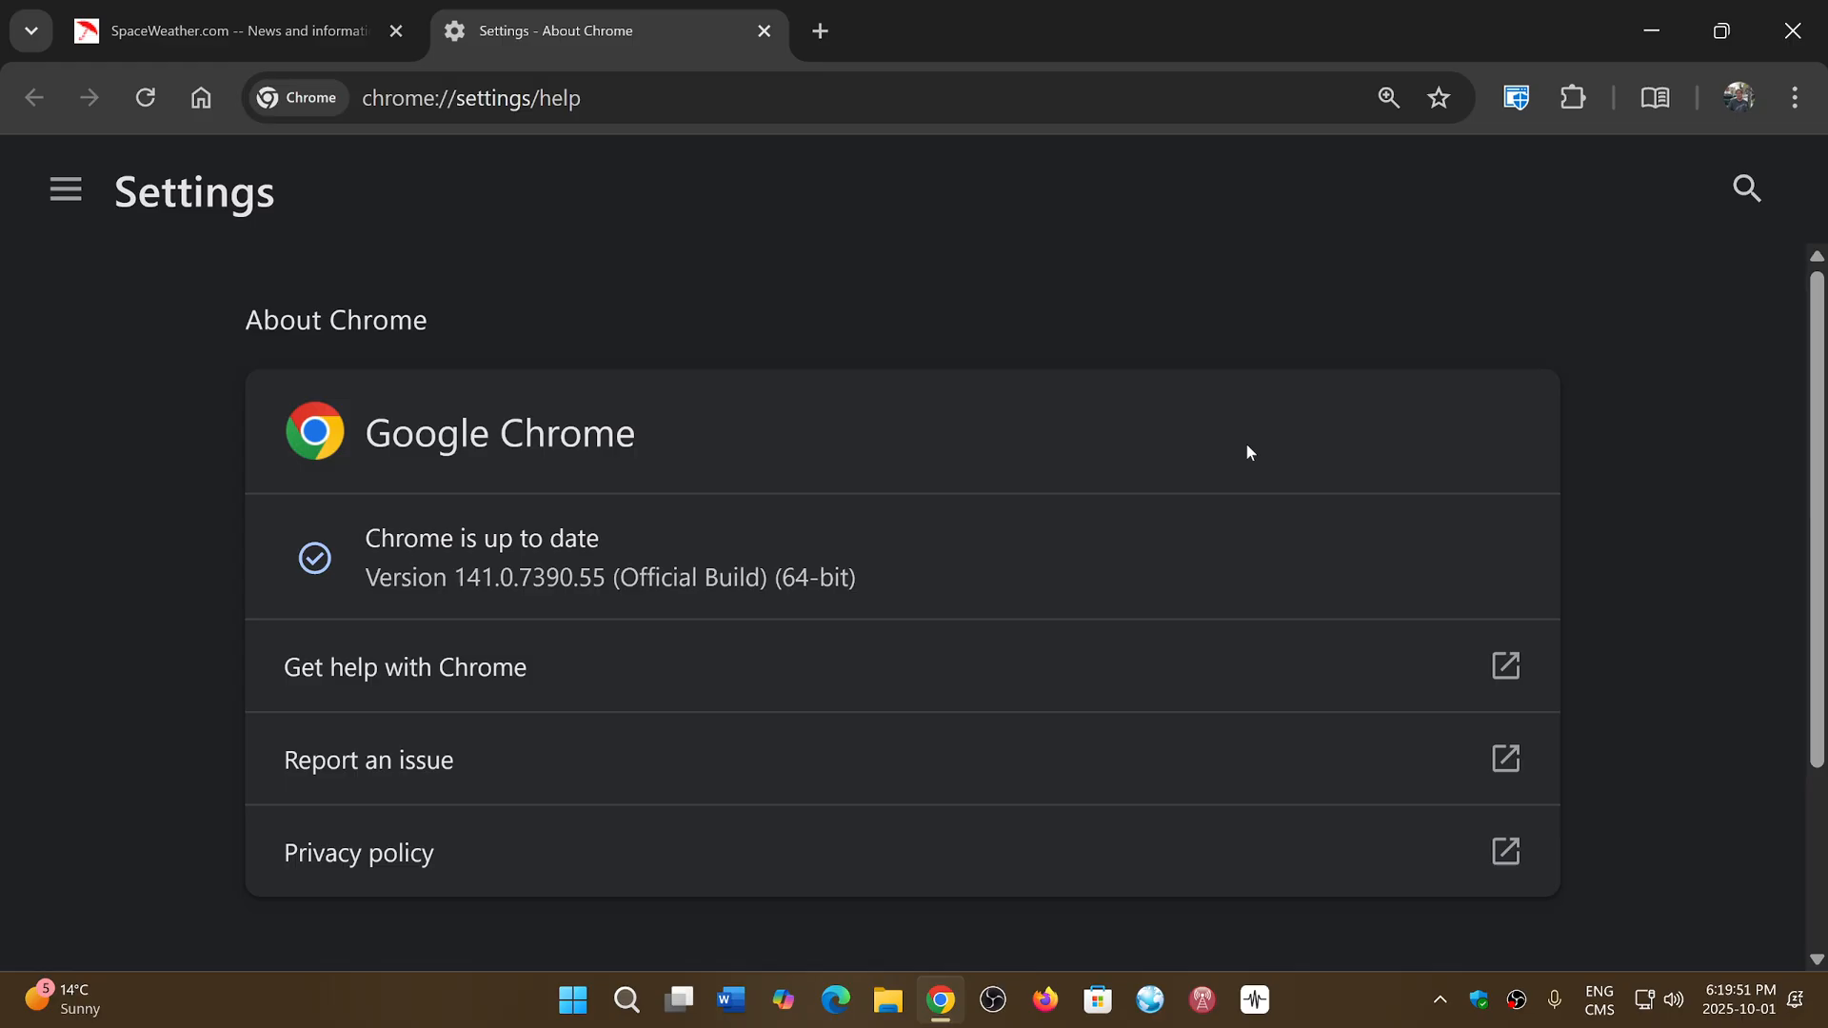
{"action": "mouse_move", "coordinate": [1174, 510]}
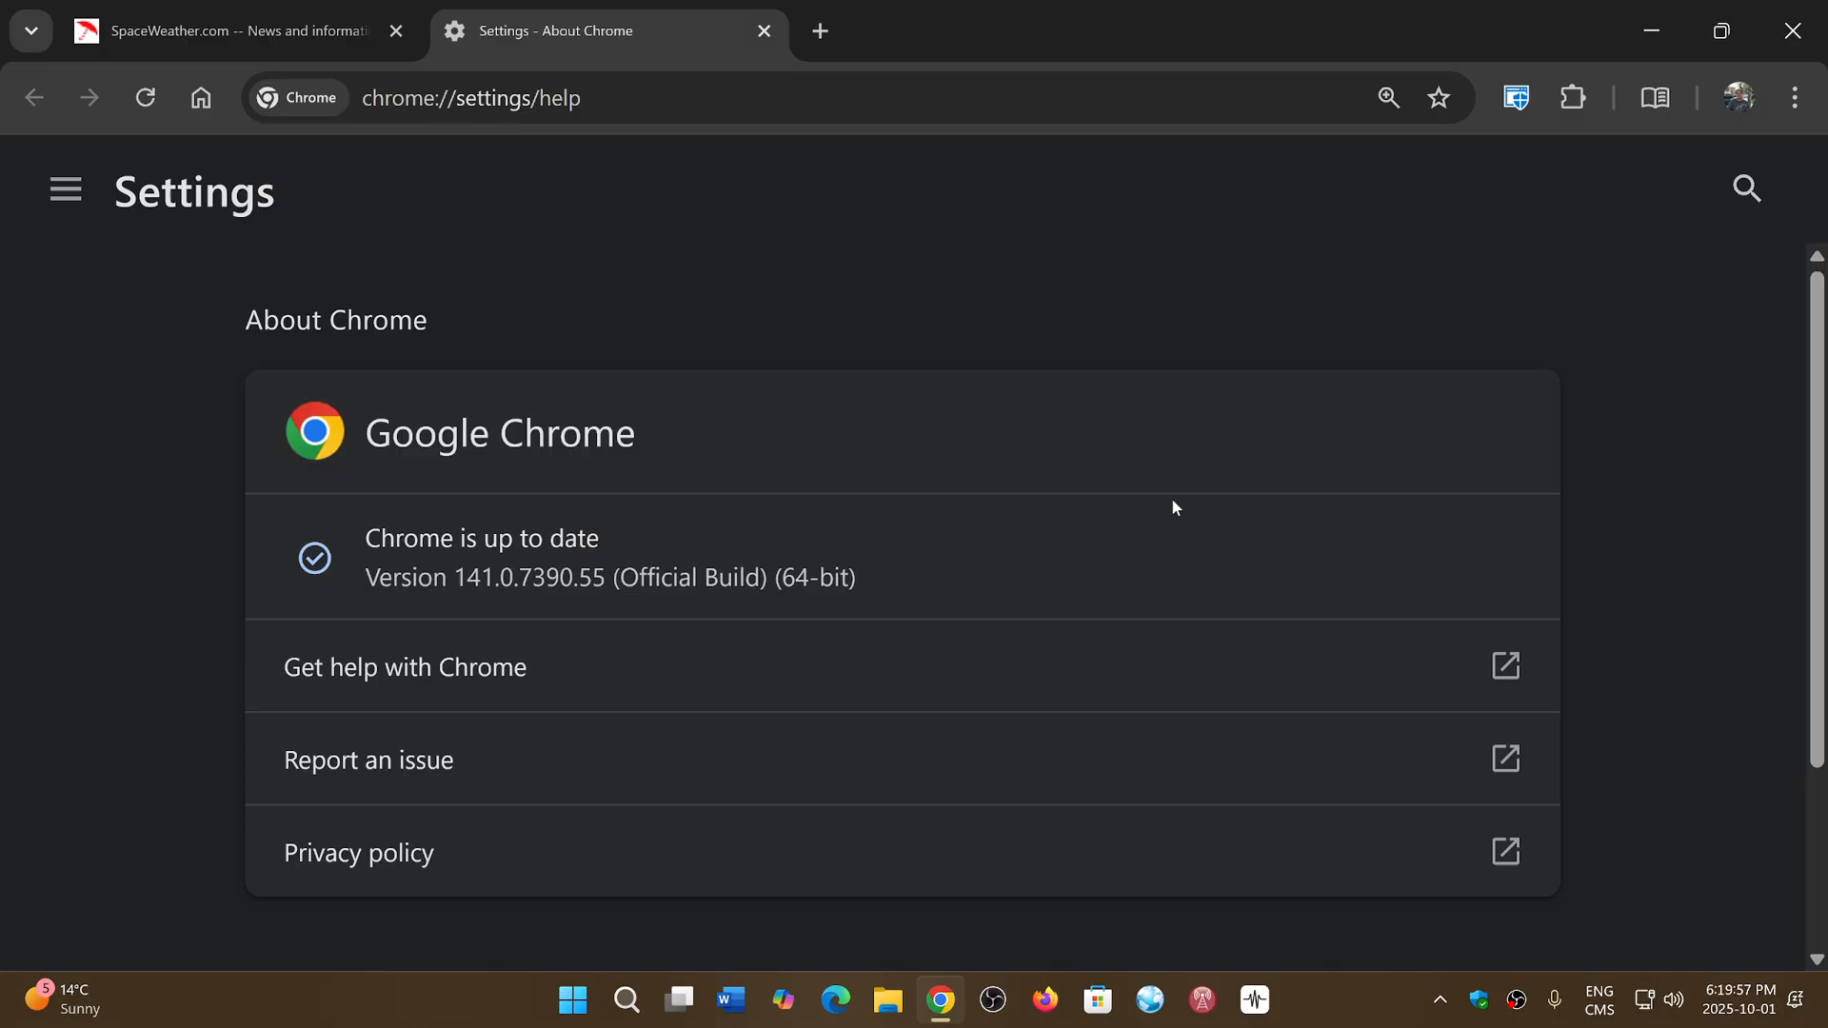
{"action": "mouse_move", "coordinate": [1127, 585]}
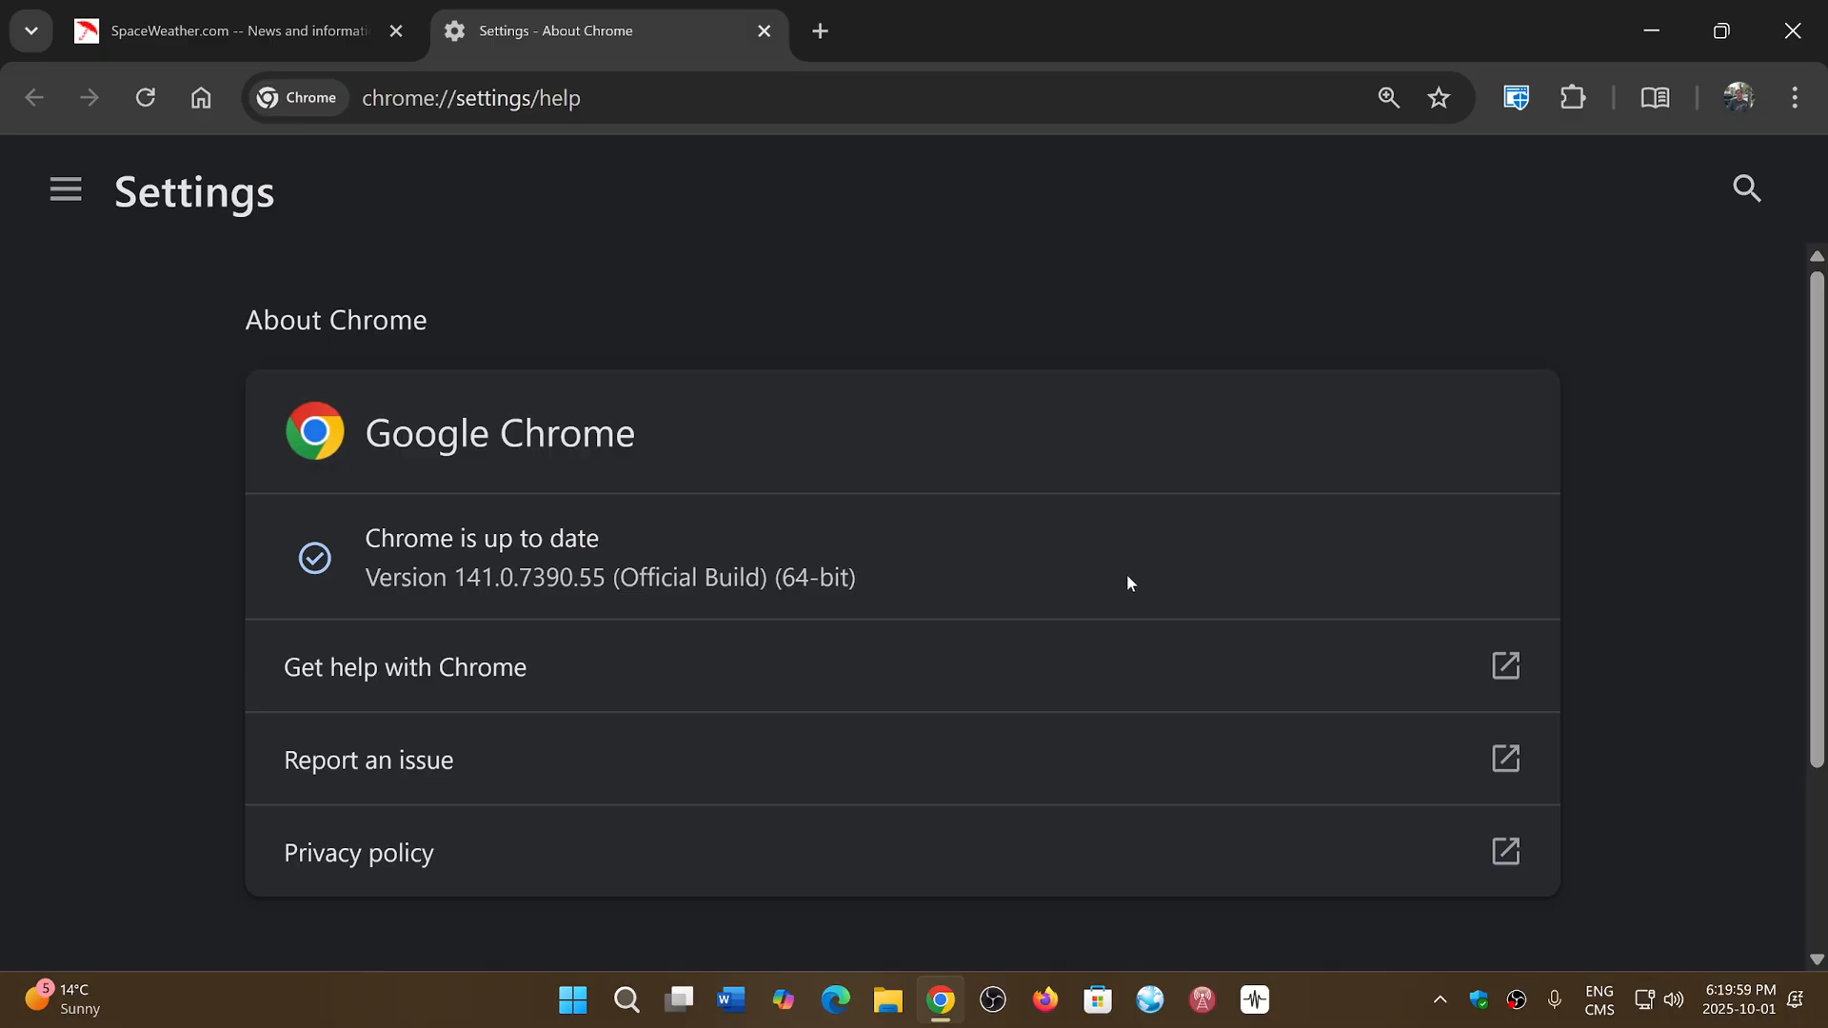
{"action": "mouse_move", "coordinate": [1453, 385]}
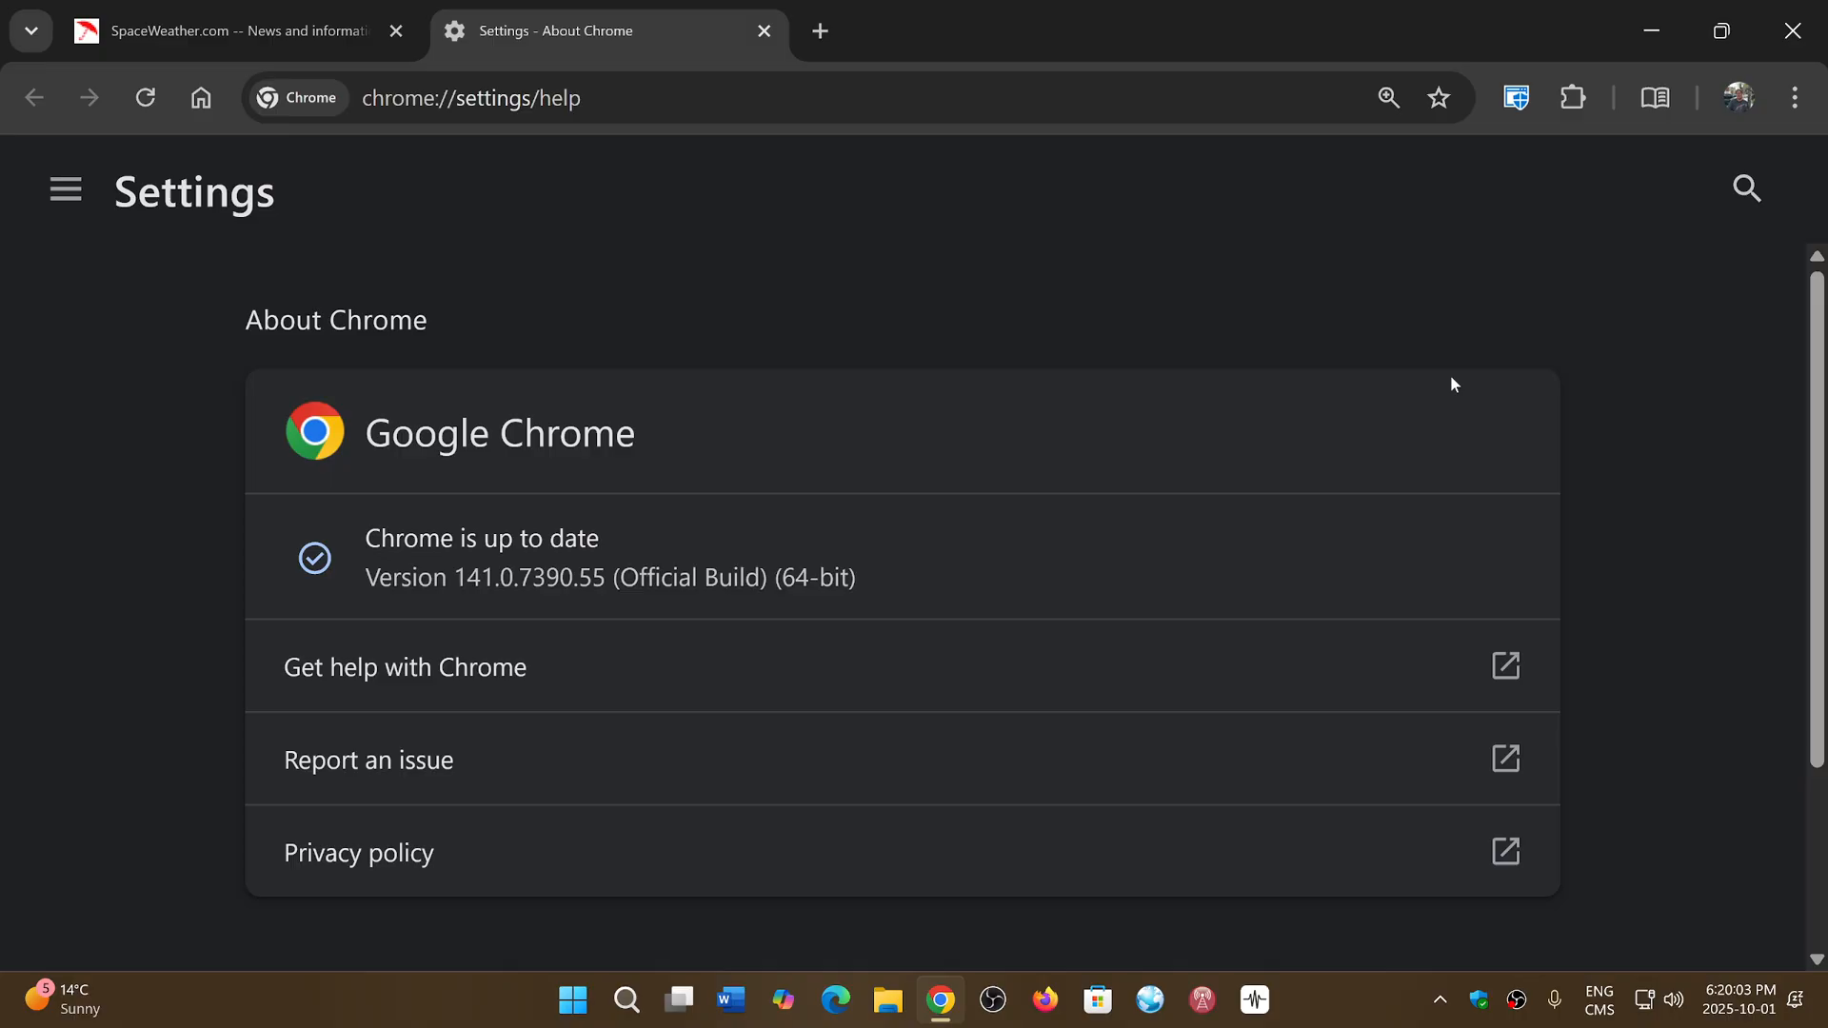
{"action": "mouse_move", "coordinate": [1412, 428]}
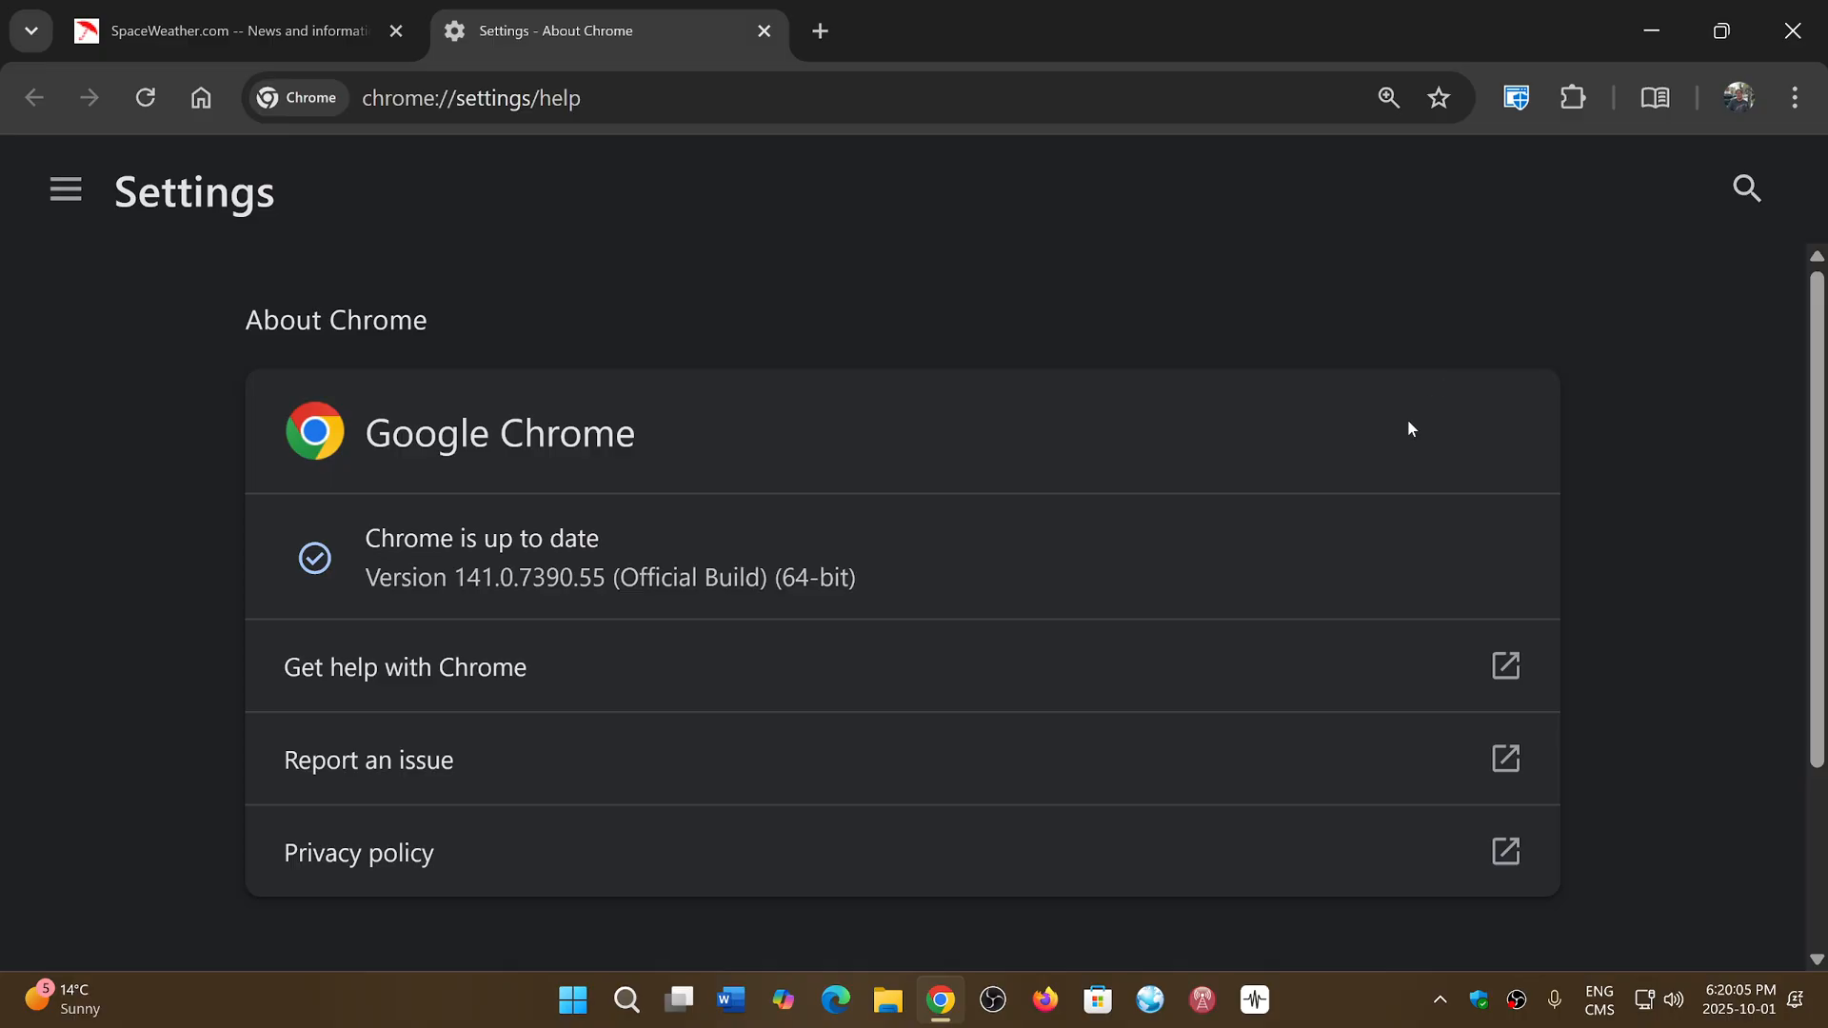
{"action": "mouse_move", "coordinate": [1048, 237]}
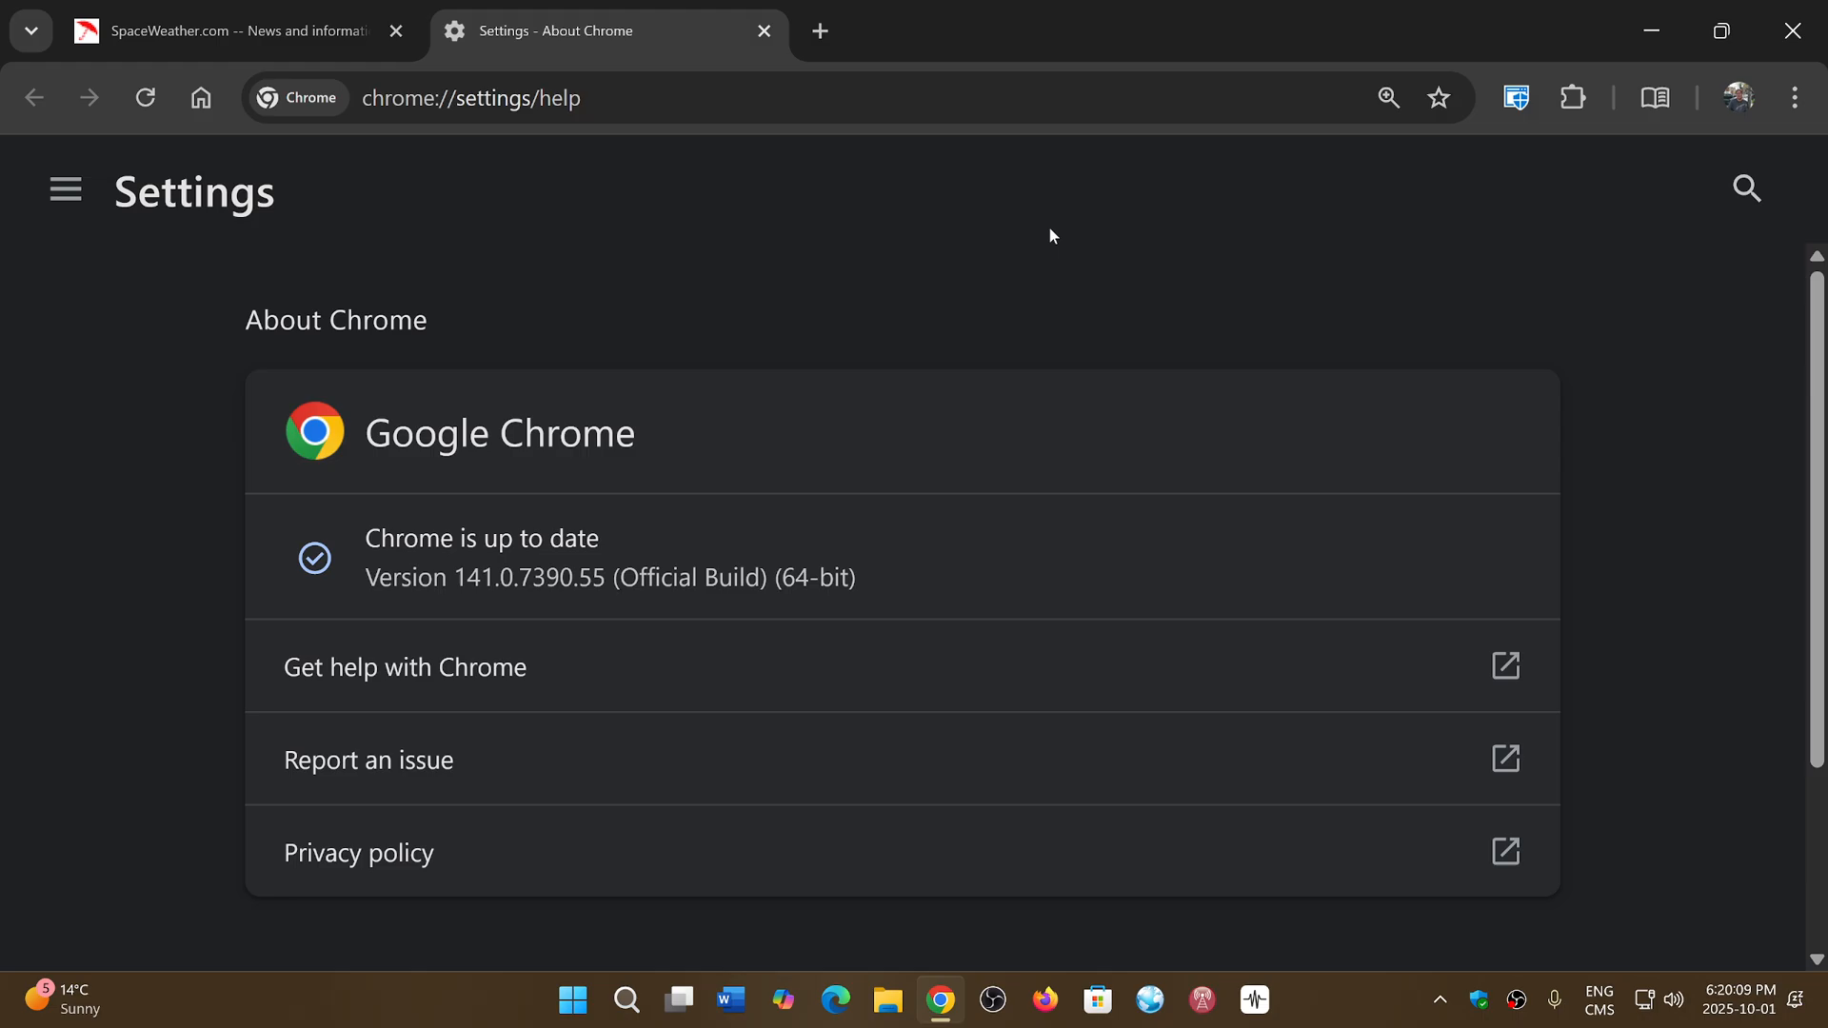
{"action": "mouse_move", "coordinate": [1482, 282]}
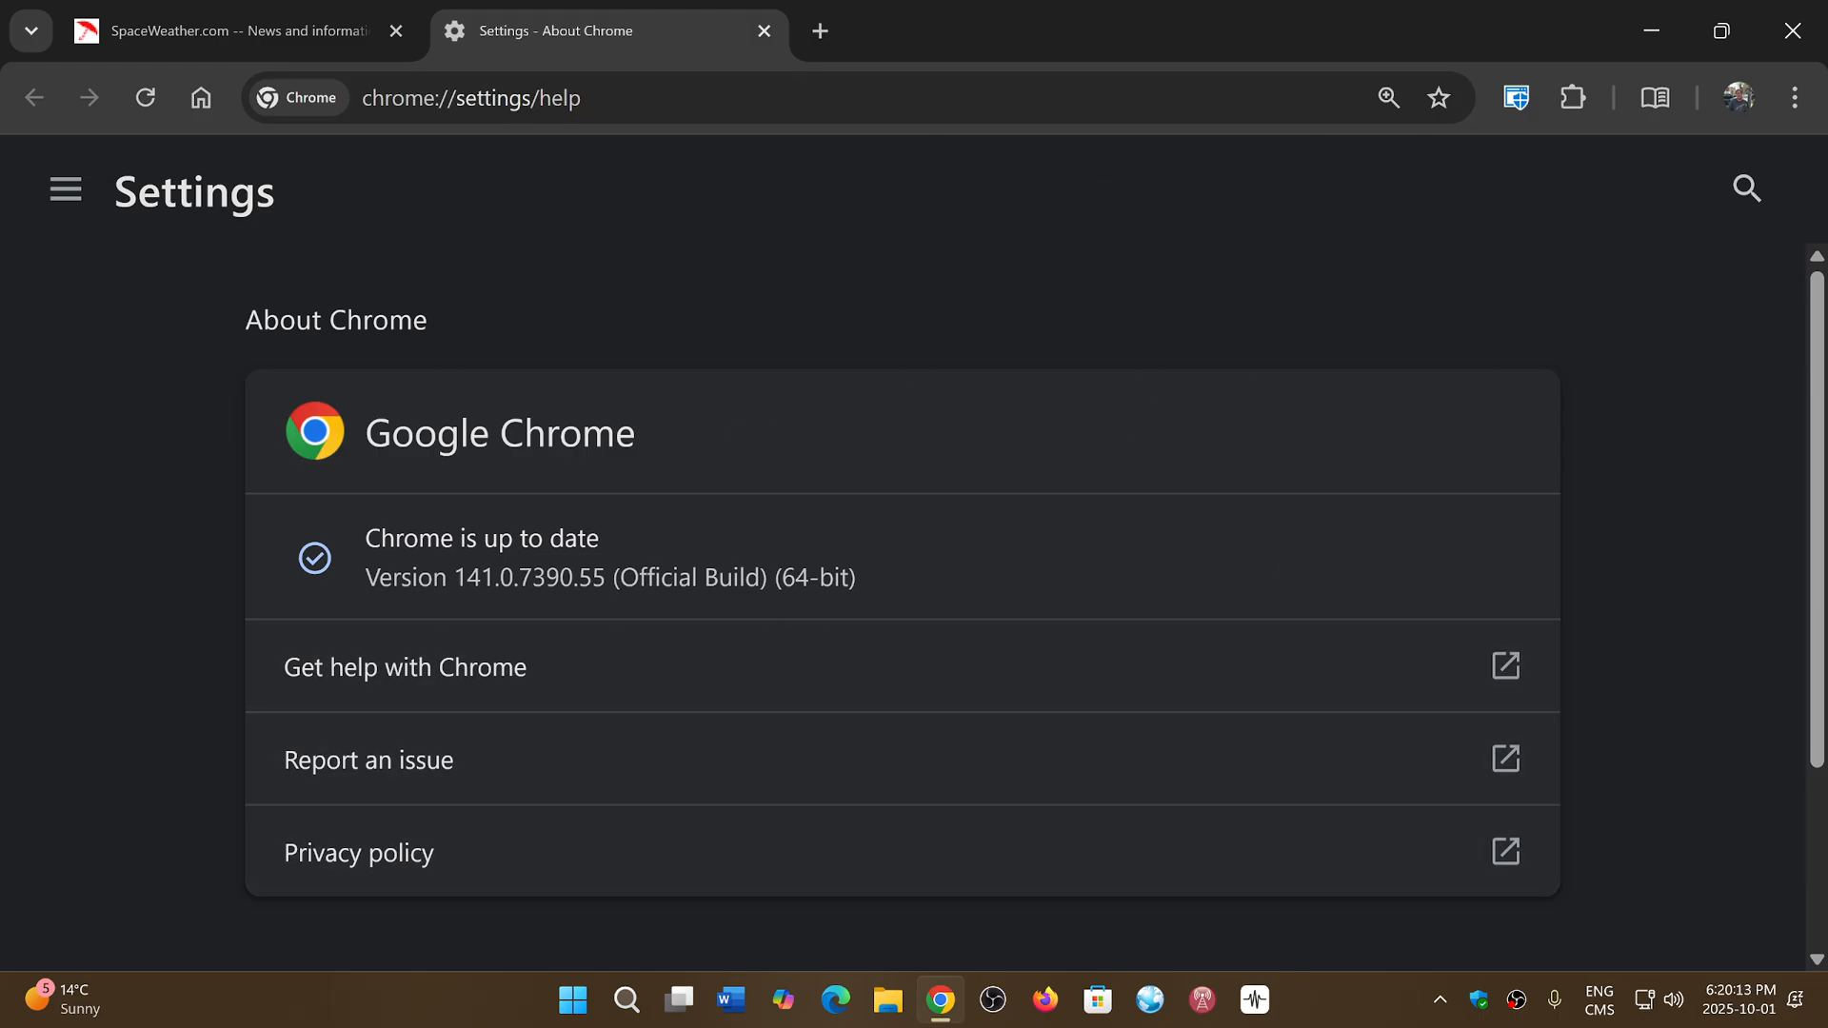
{"action": "mouse_move", "coordinate": [1347, 372]}
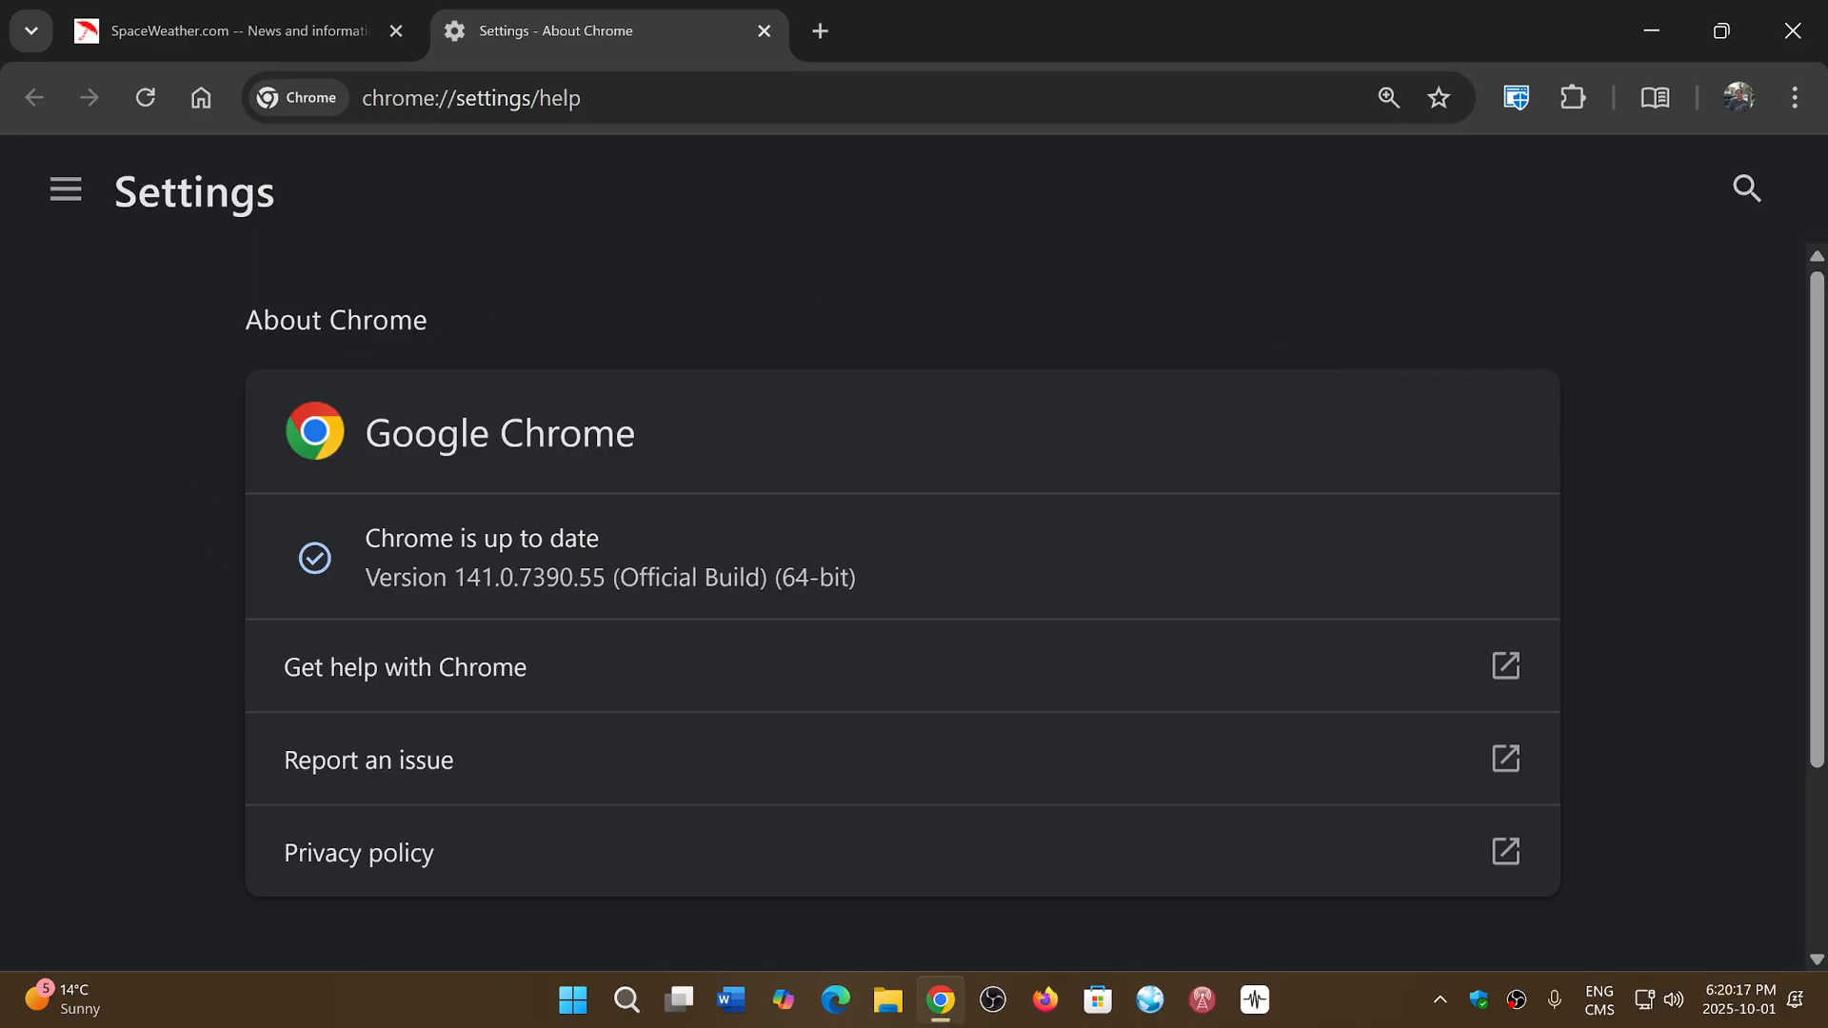
{"action": "mouse_move", "coordinate": [1735, 240]}
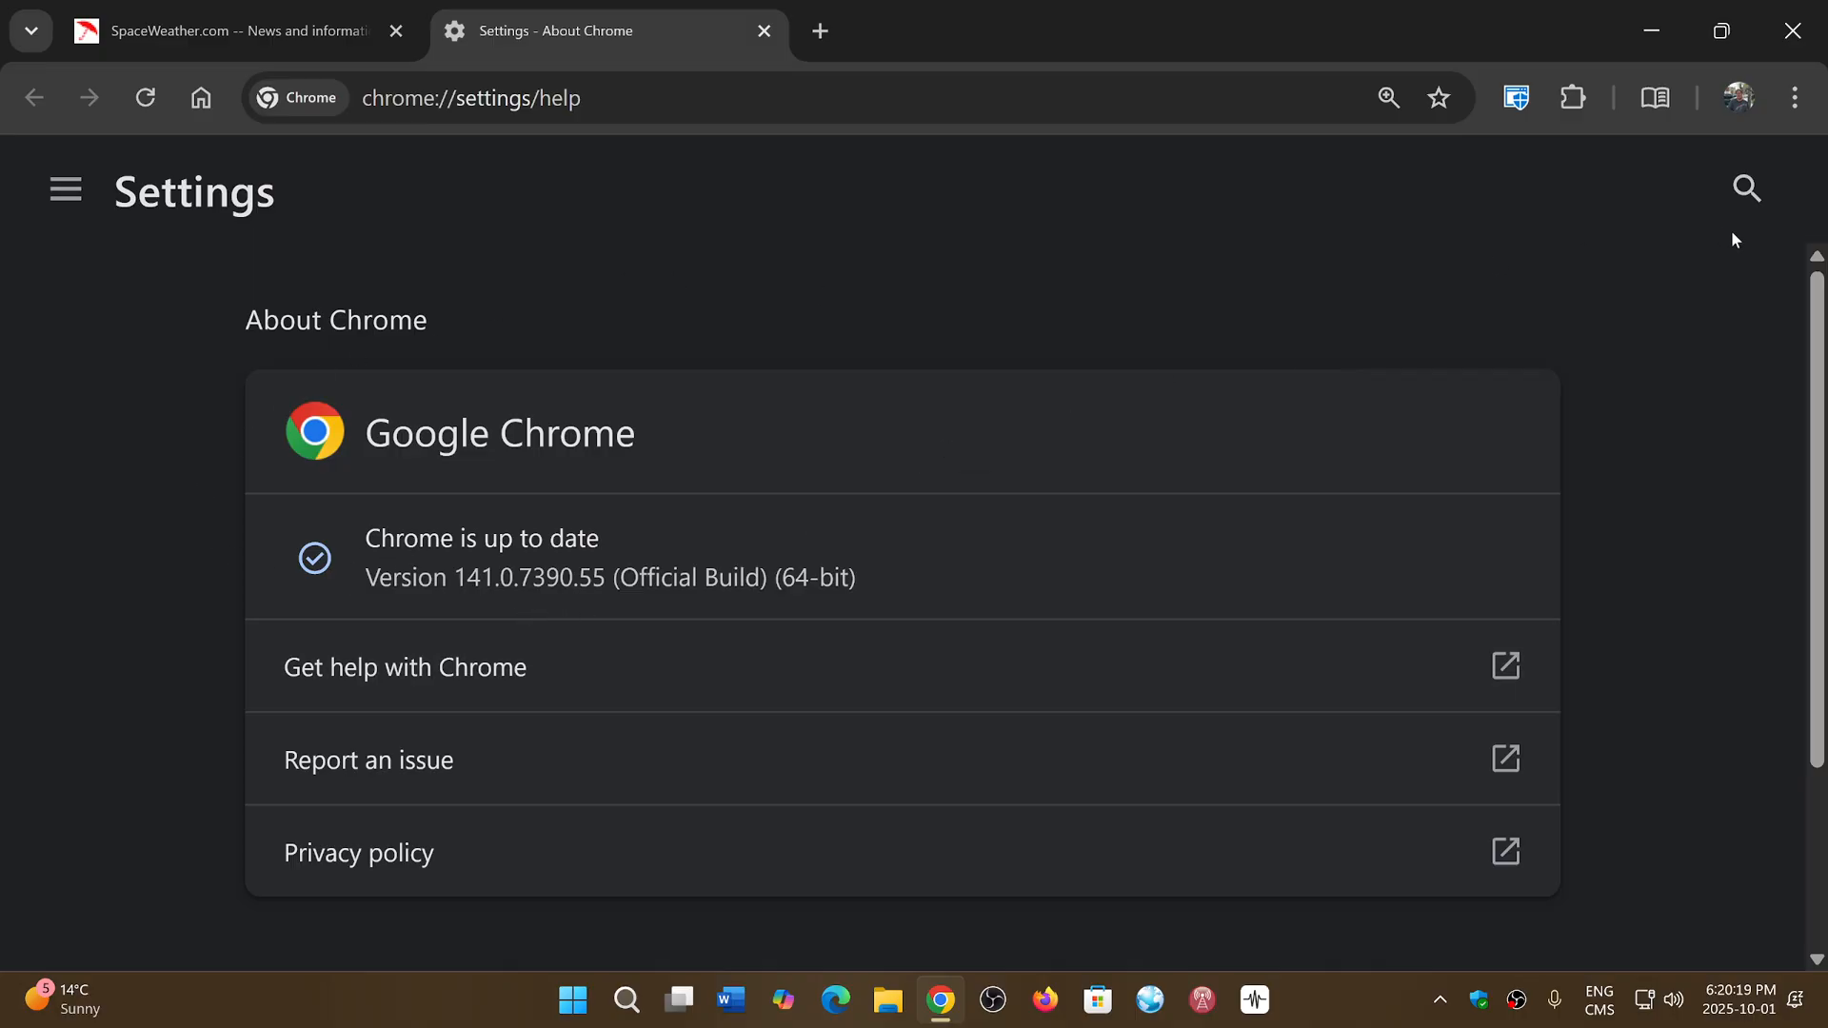
{"action": "mouse_move", "coordinate": [1117, 539]}
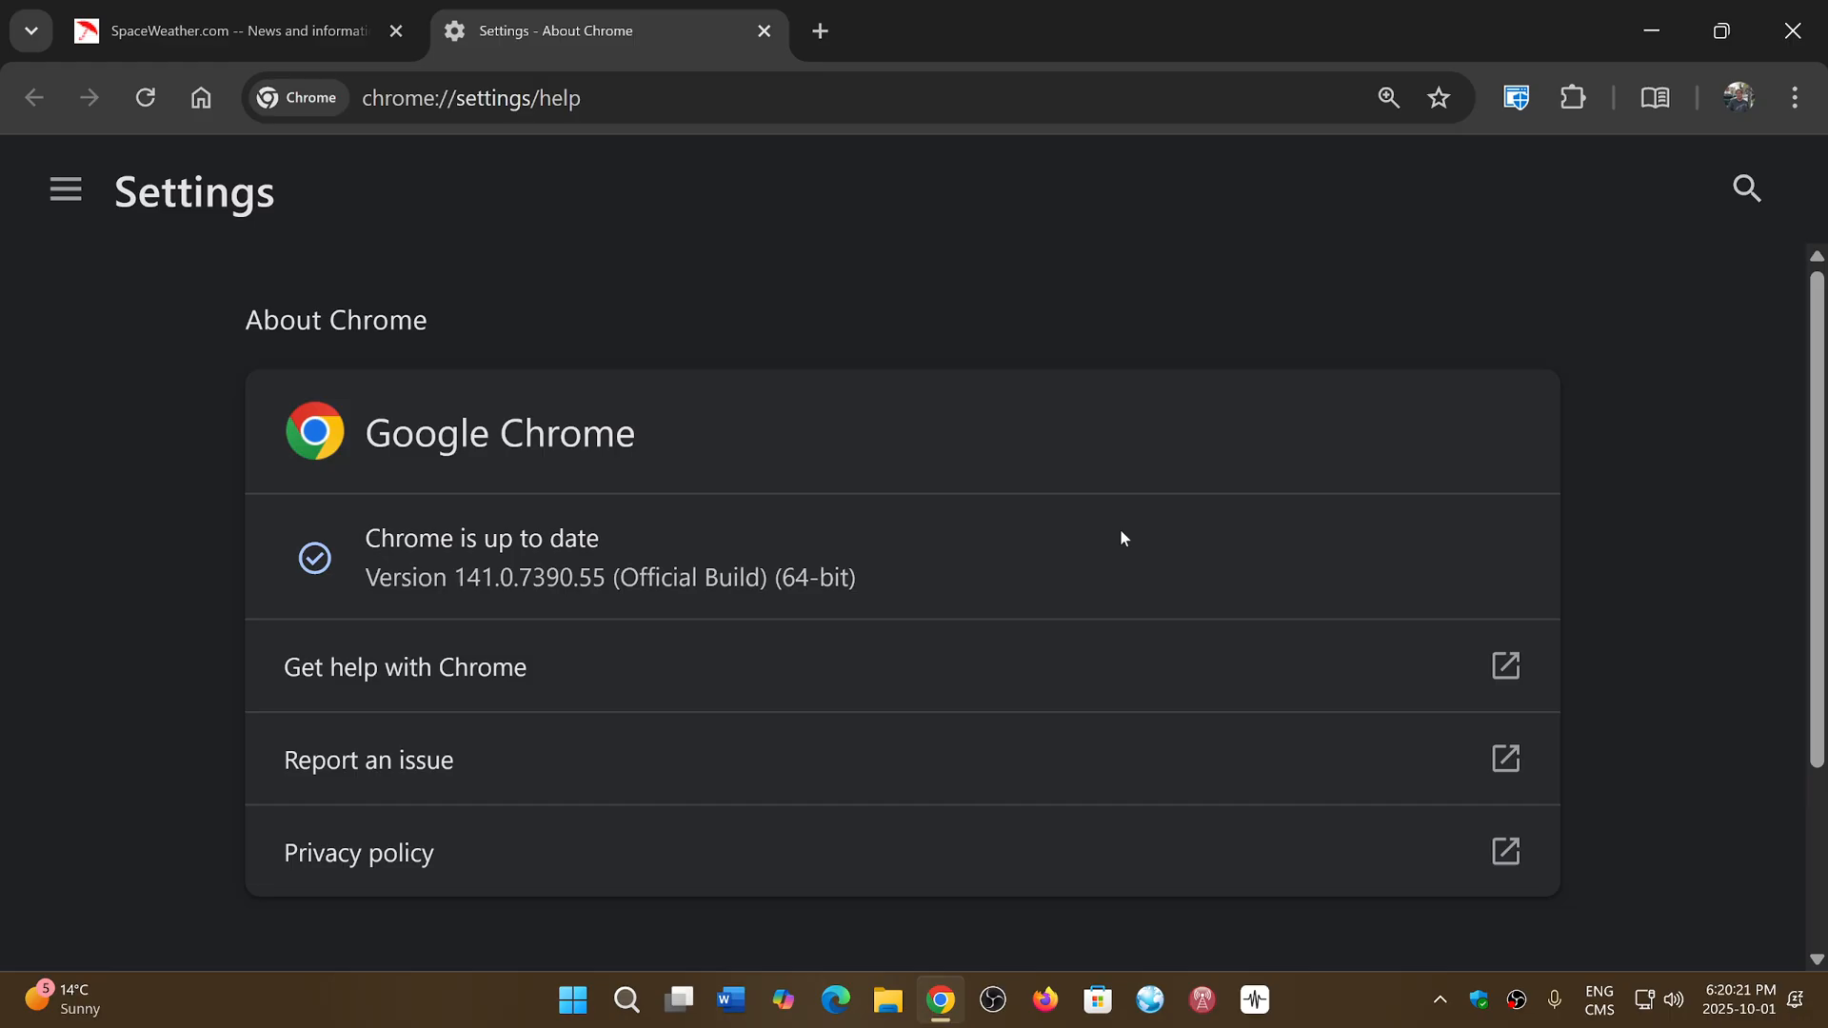
{"action": "mouse_move", "coordinate": [1449, 793]}
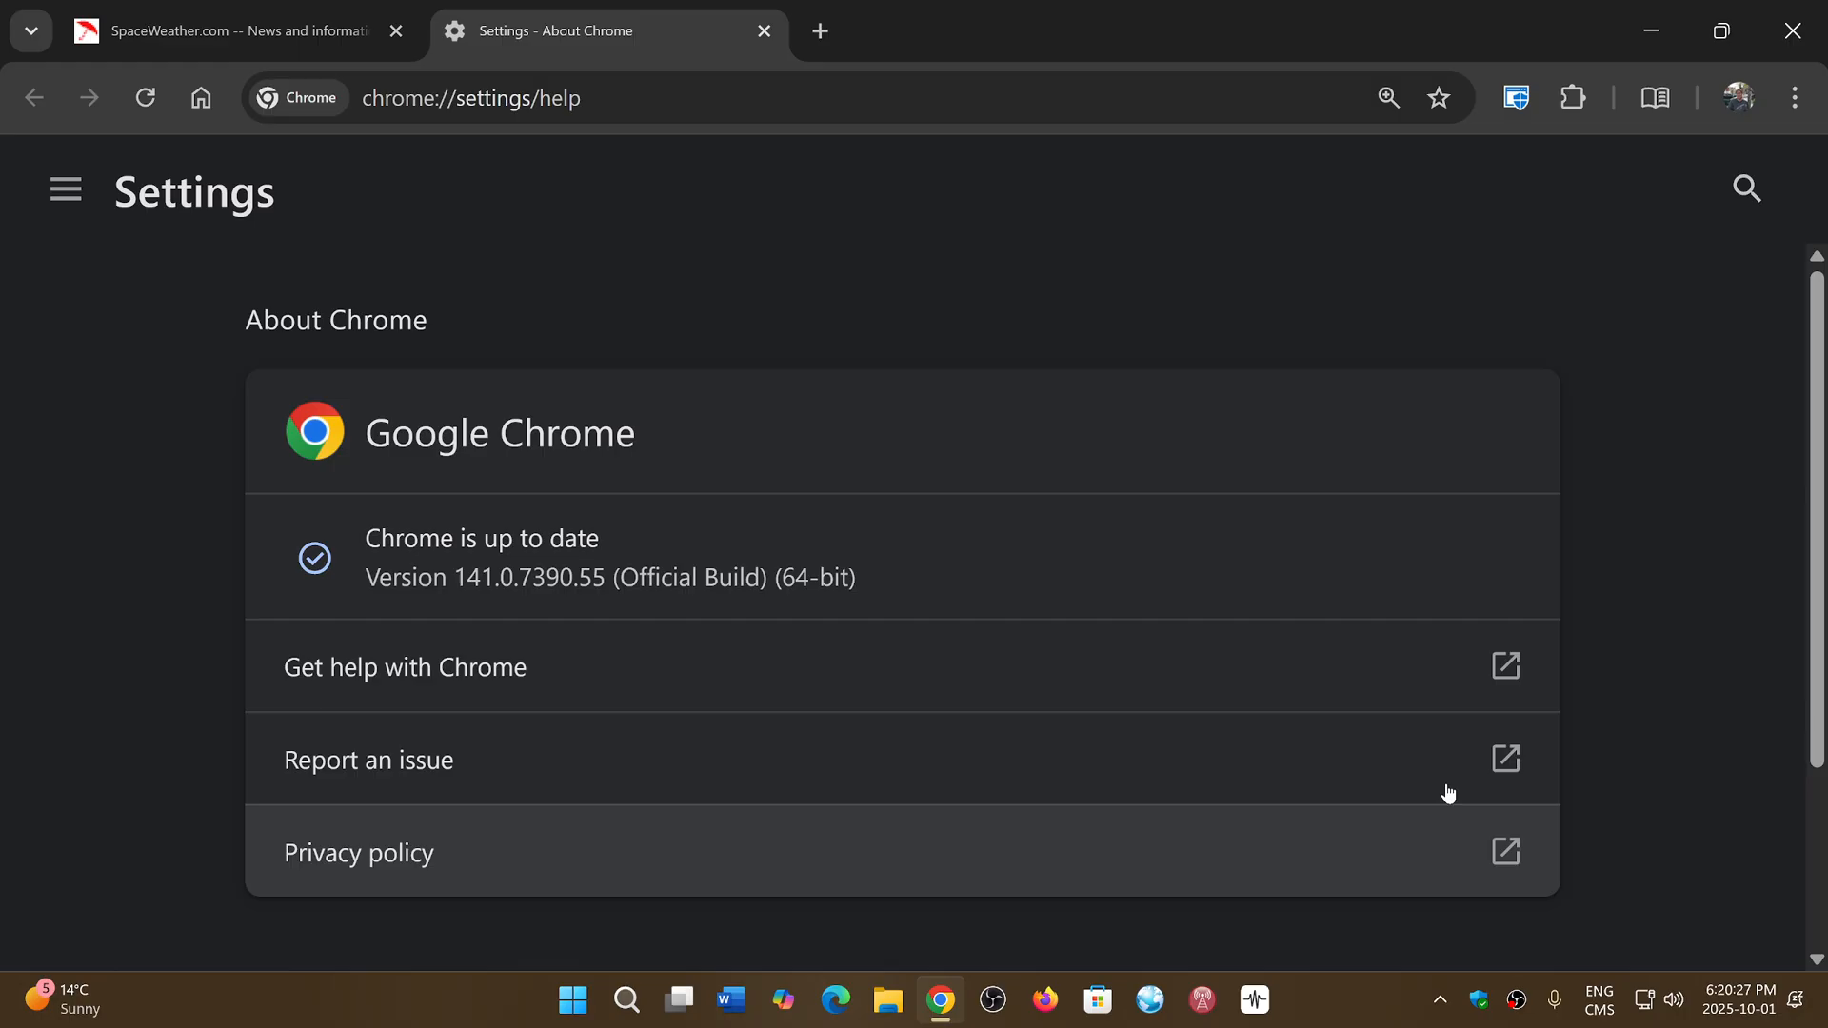
{"action": "mouse_move", "coordinate": [949, 223]}
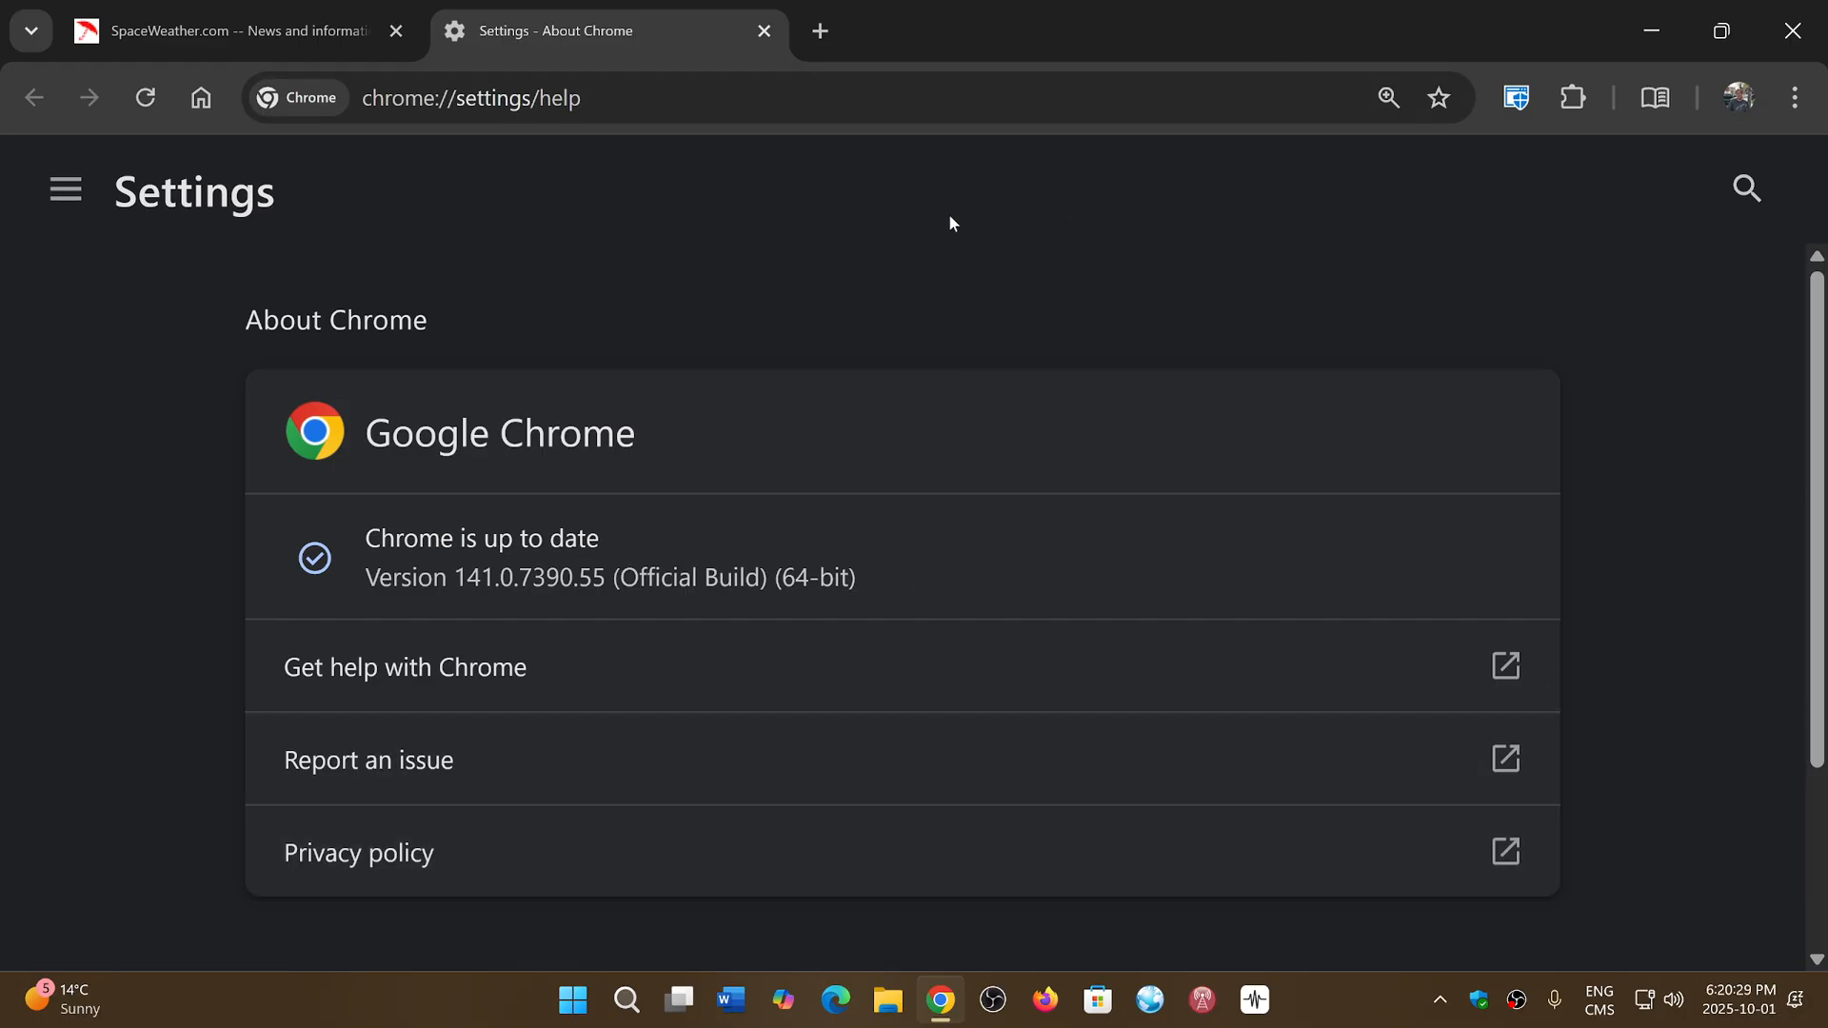
{"action": "left_click", "coordinate": [762, 30]}
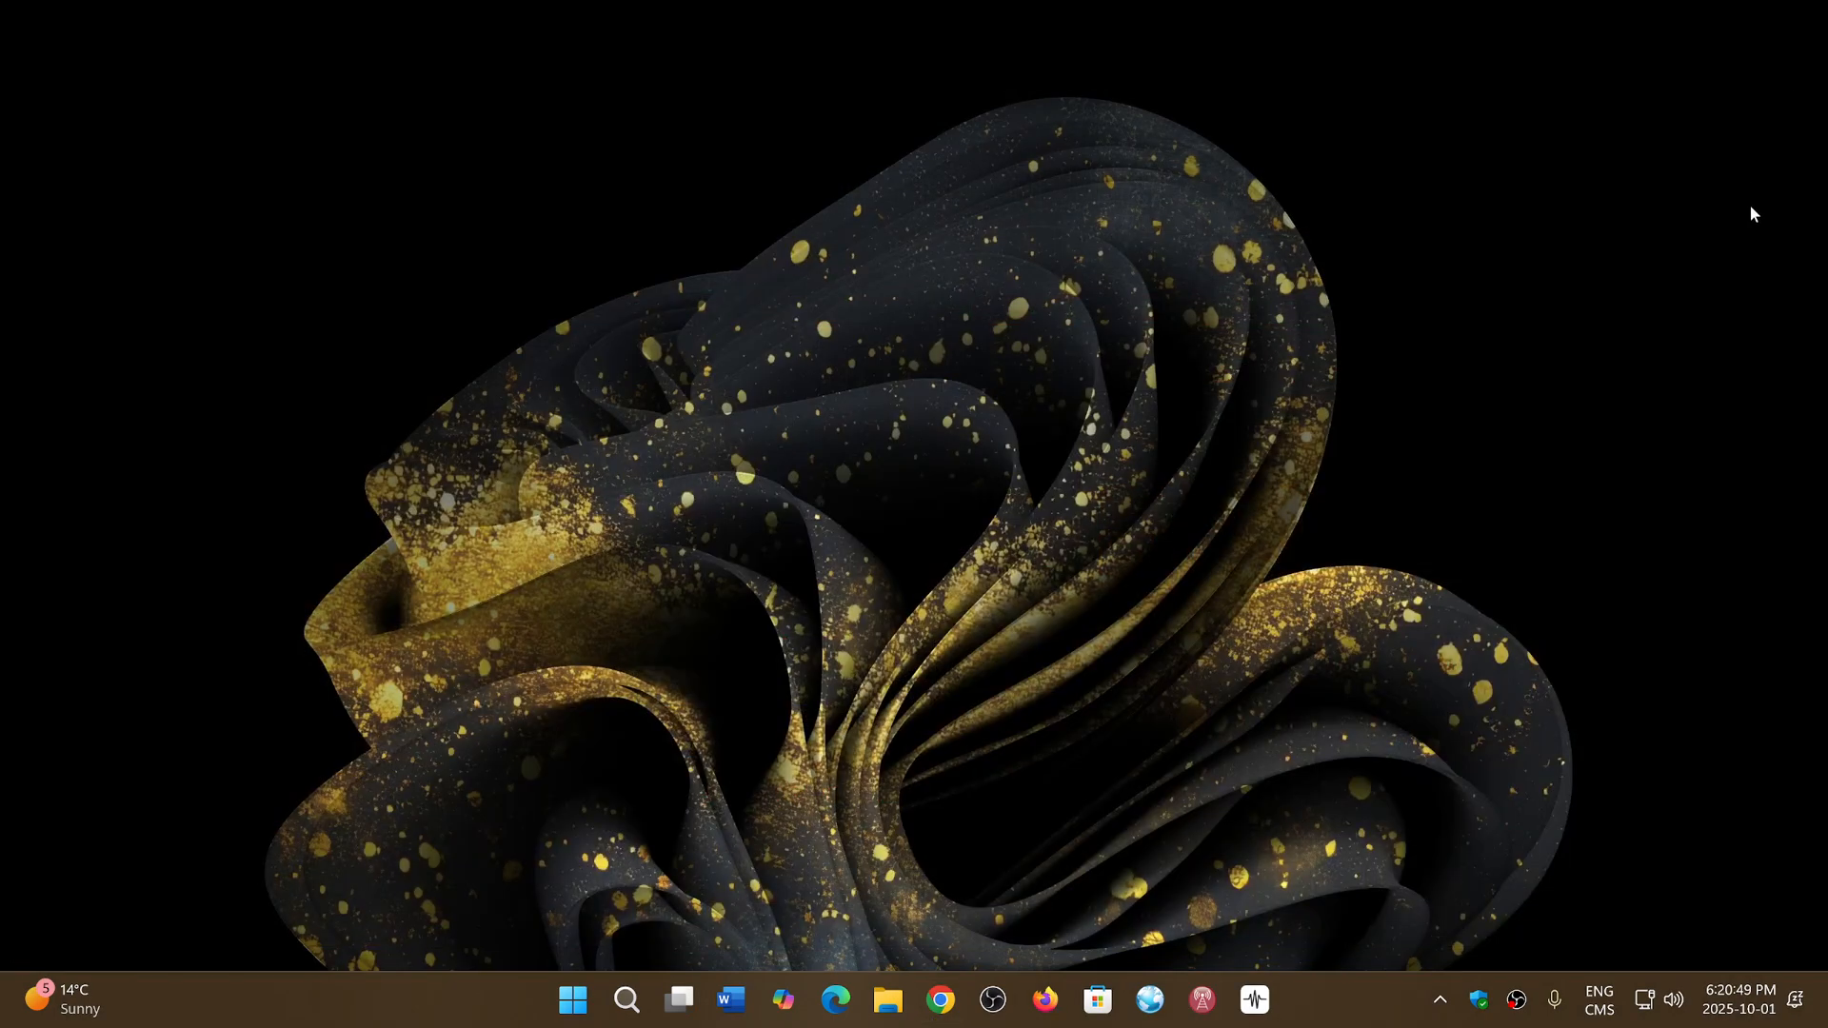
{"action": "mouse_move", "coordinate": [1335, 1009]}
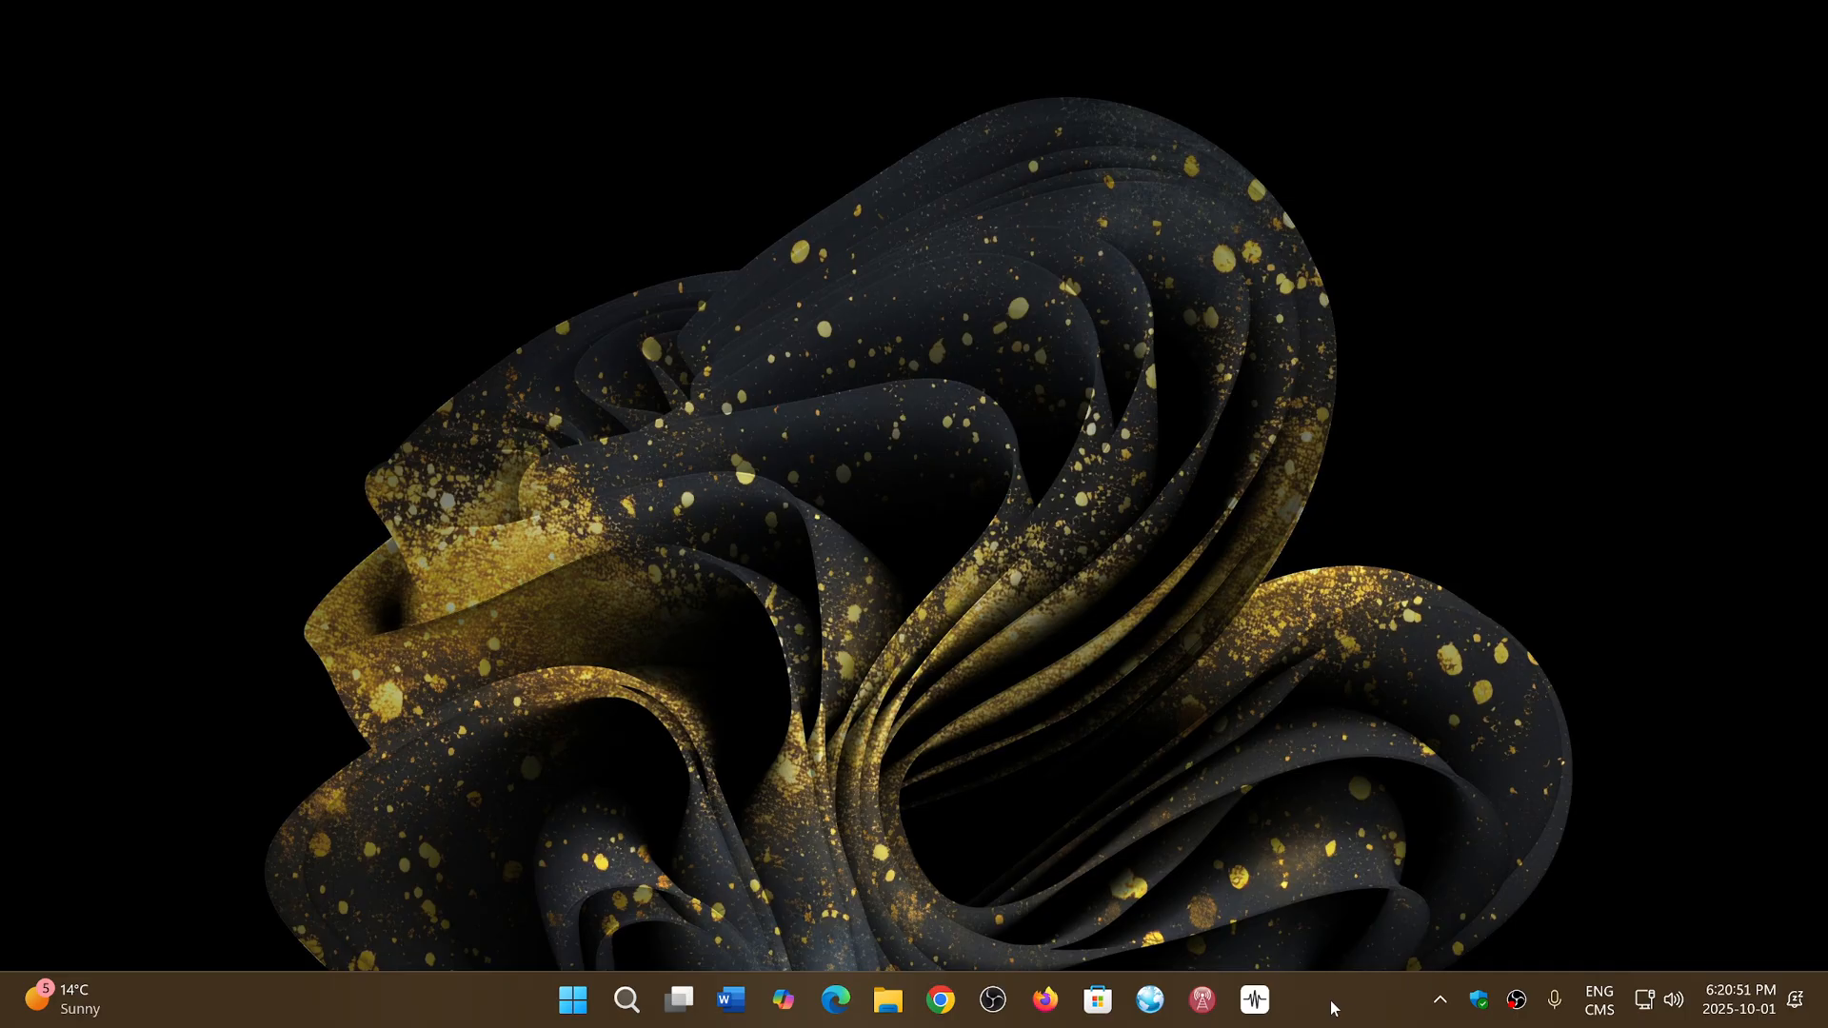